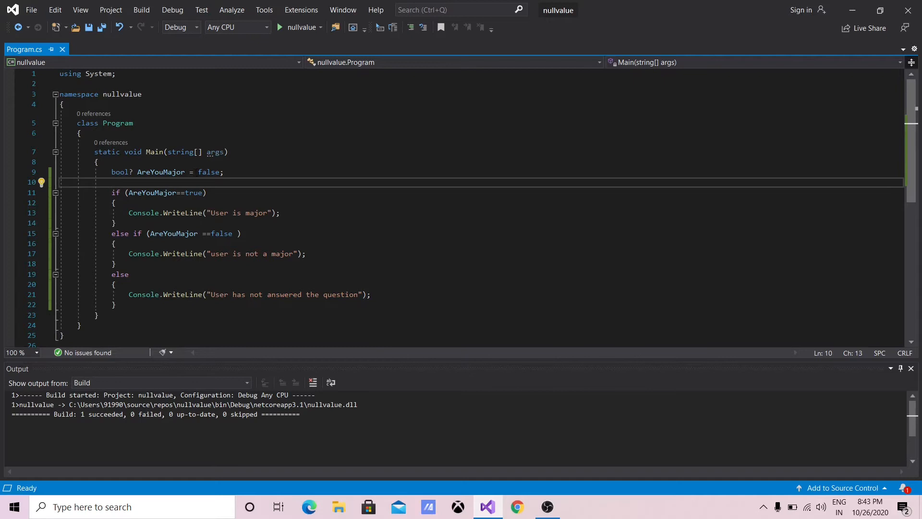
mouse_move(247, 254)
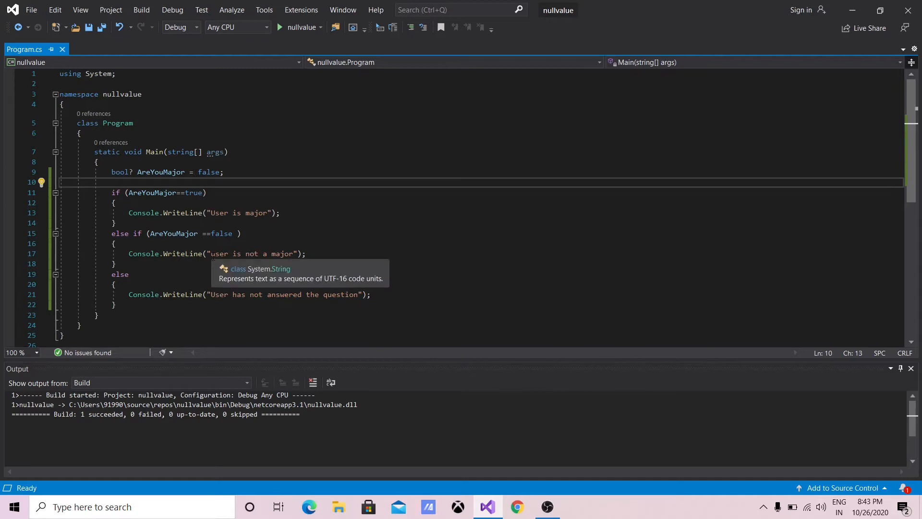
mouse_move(309, 227)
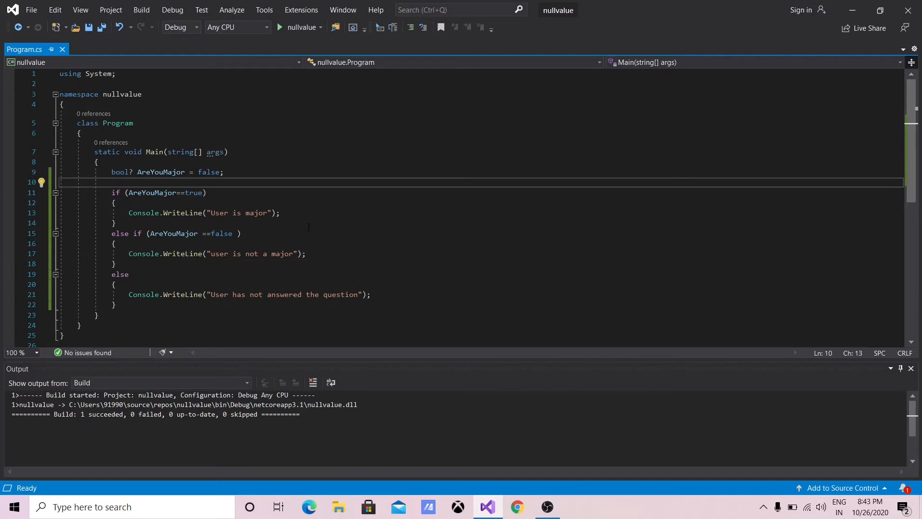
mouse_move(258, 202)
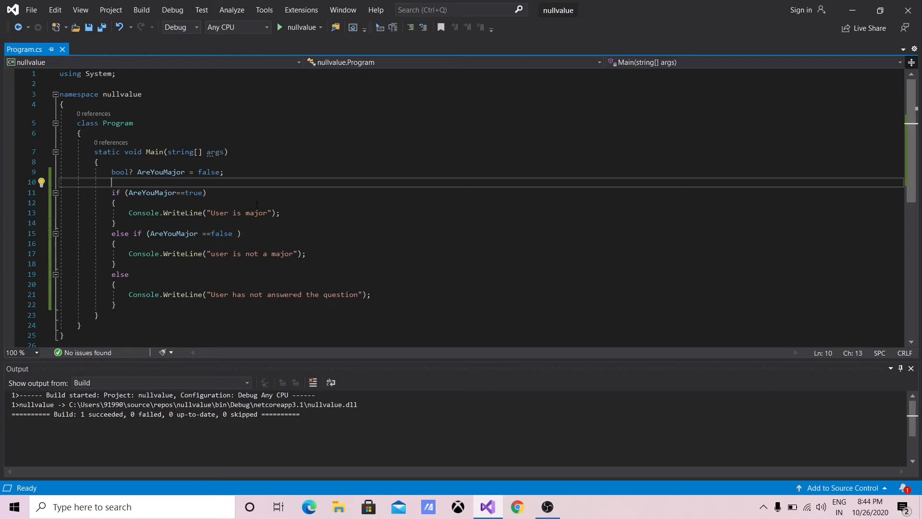
mouse_move(278, 224)
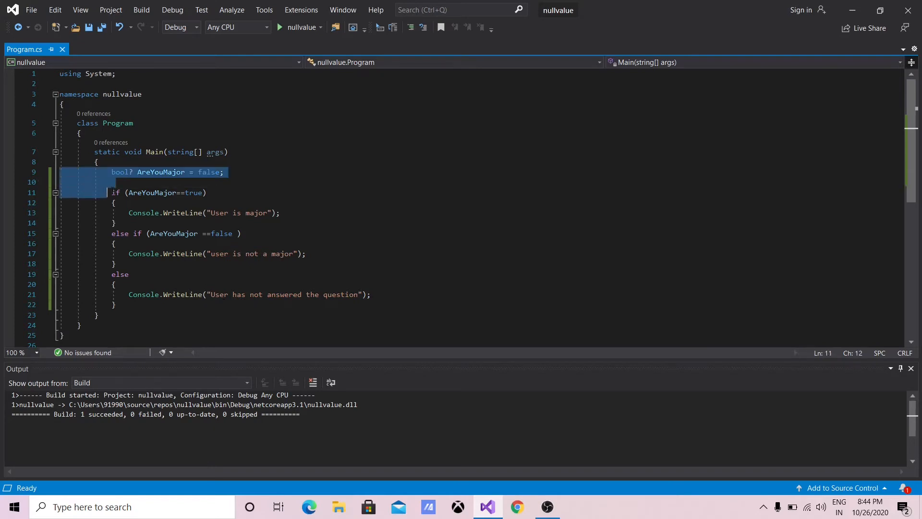
Delete the old AreYouMajor declaration and if/else code, leaving Main empty.
drag(111, 172, 116, 305)
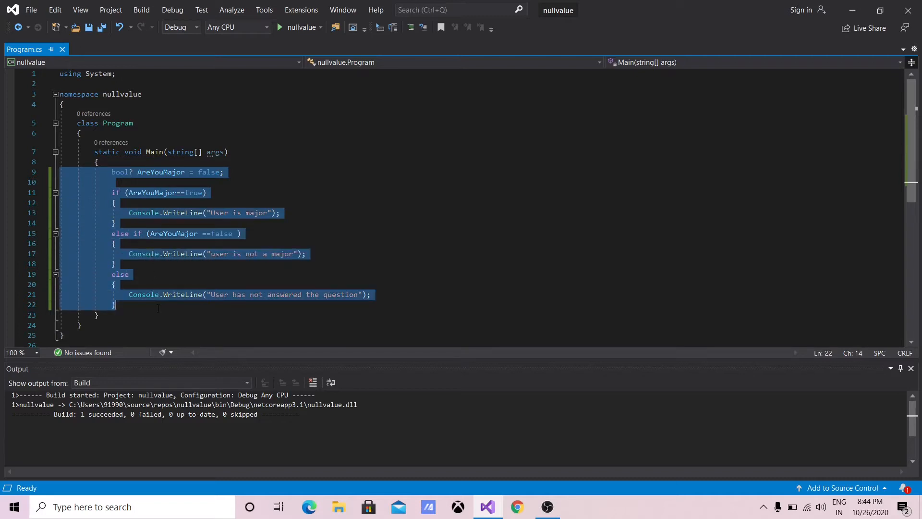
key(Delete)
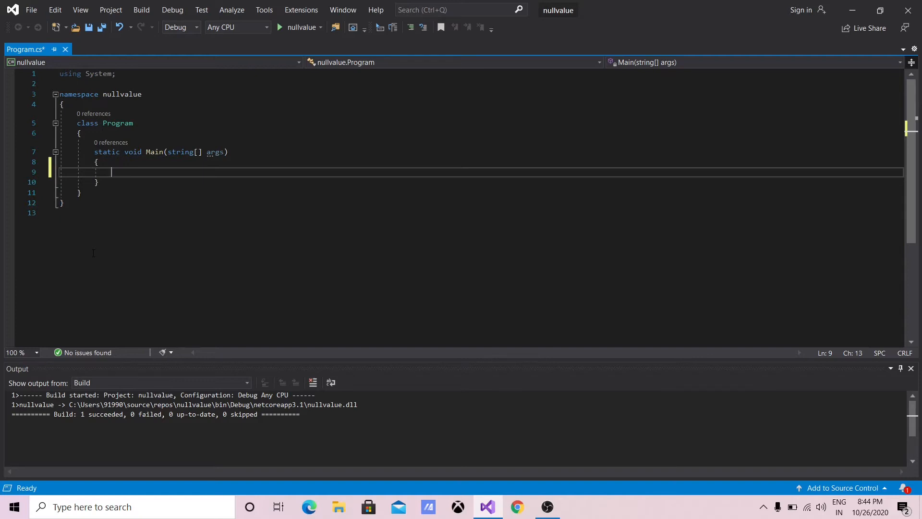
Declare 'int? TicketOnSale = null;' inside Main.
text(int)
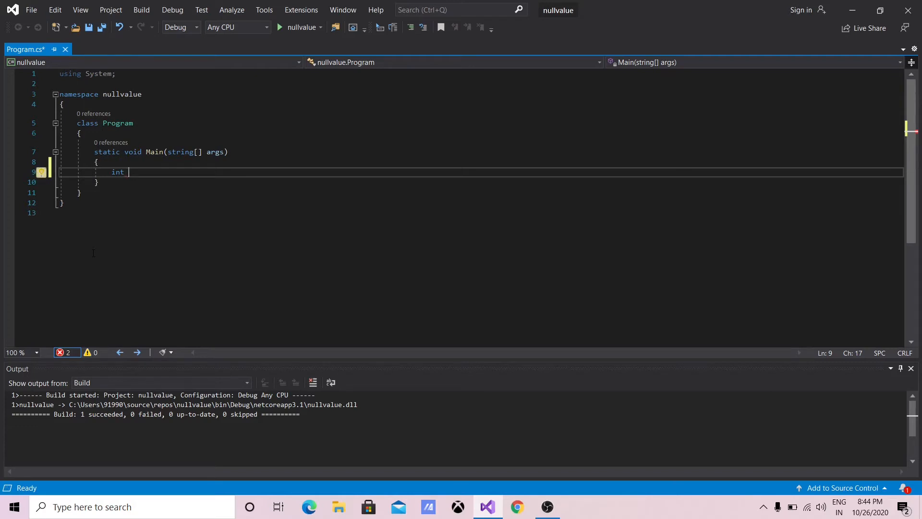
text(?)
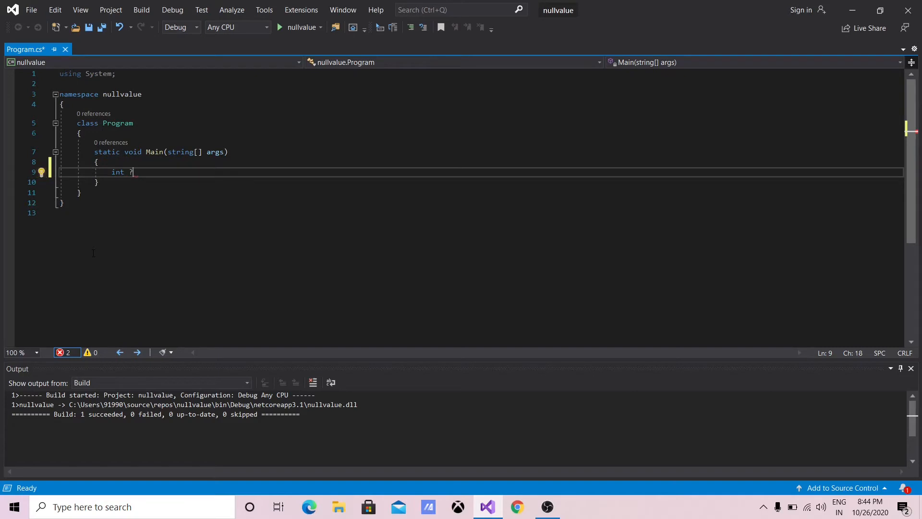
text(Tic)
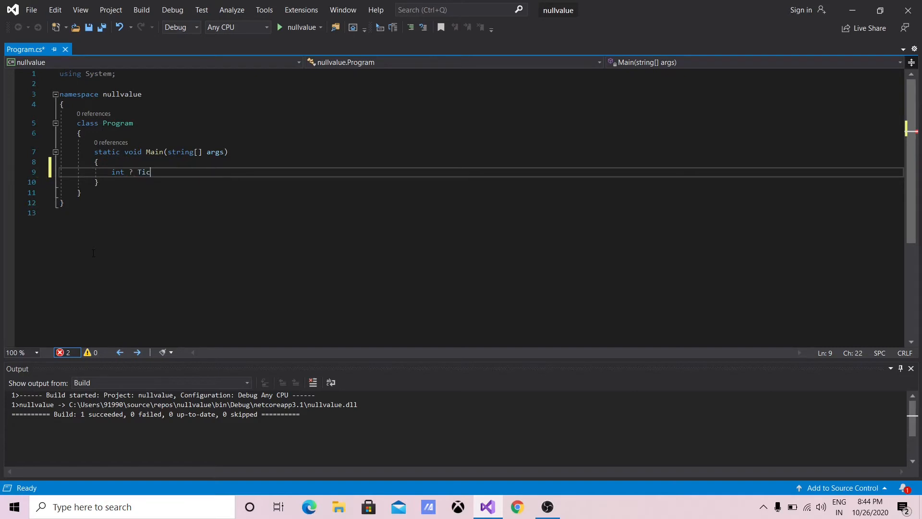
text(ket)
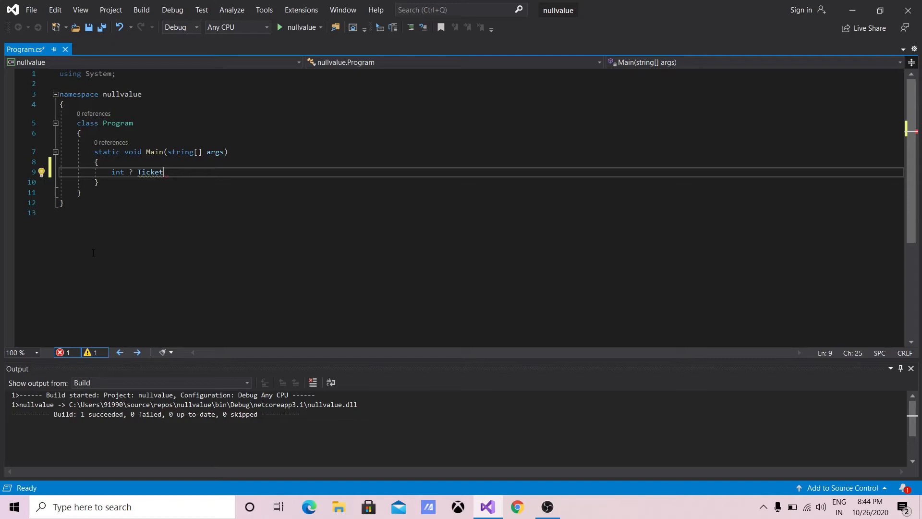
text(OnSa)
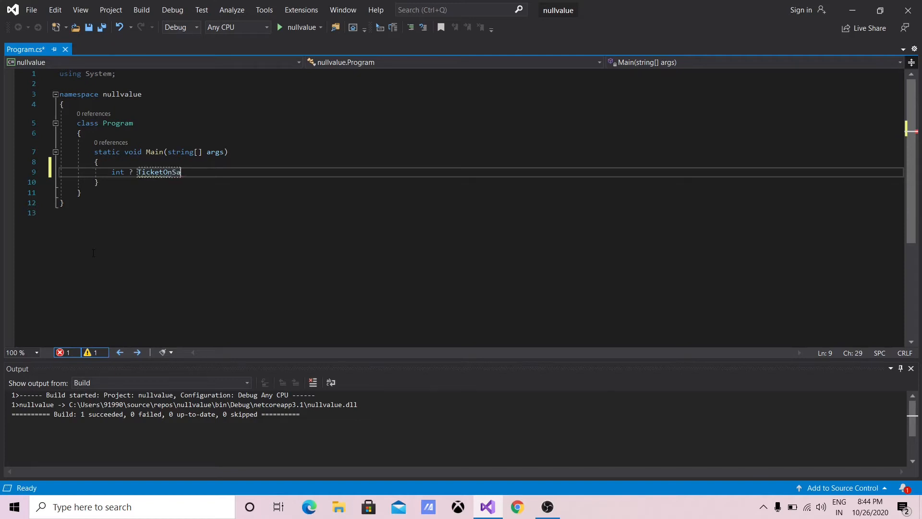
text(le)
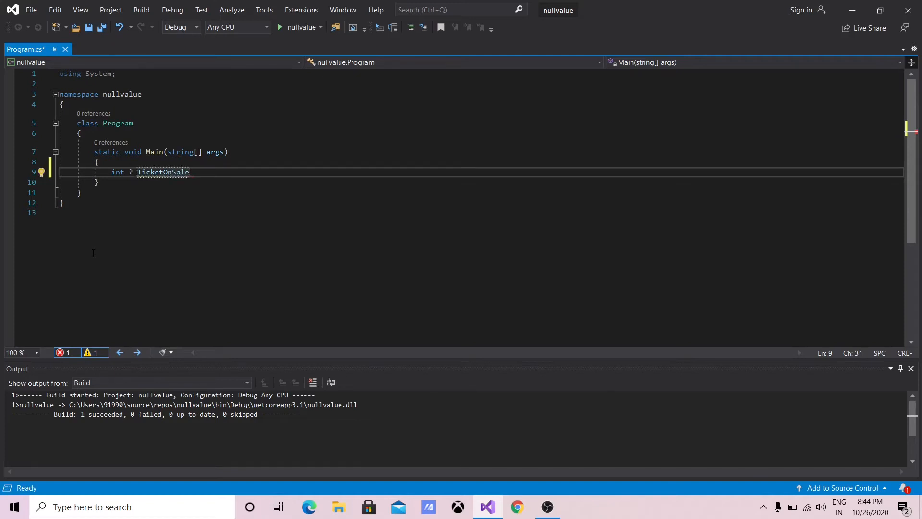
double_click(162, 172)
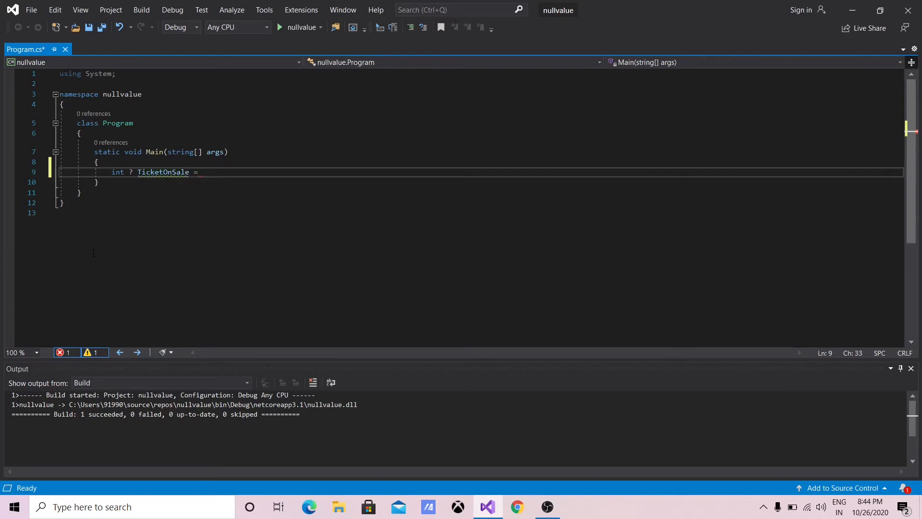
text(nu)
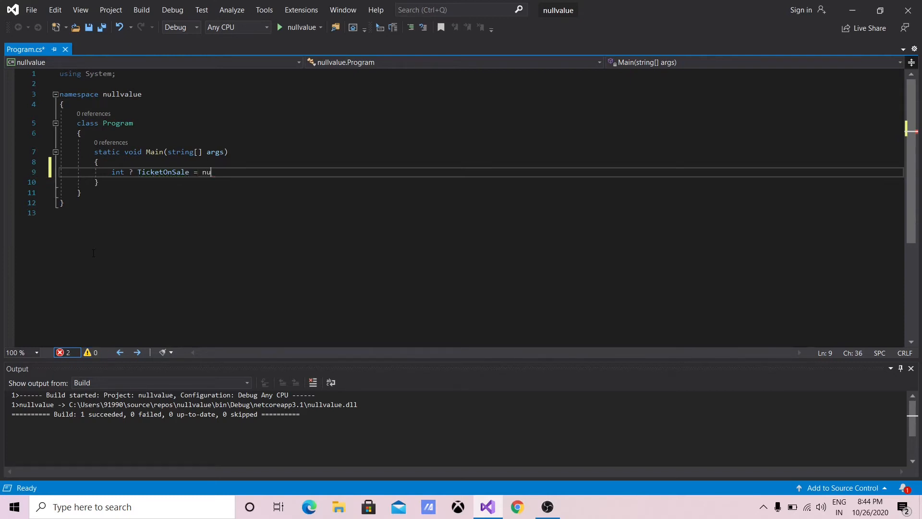
text(ll;)
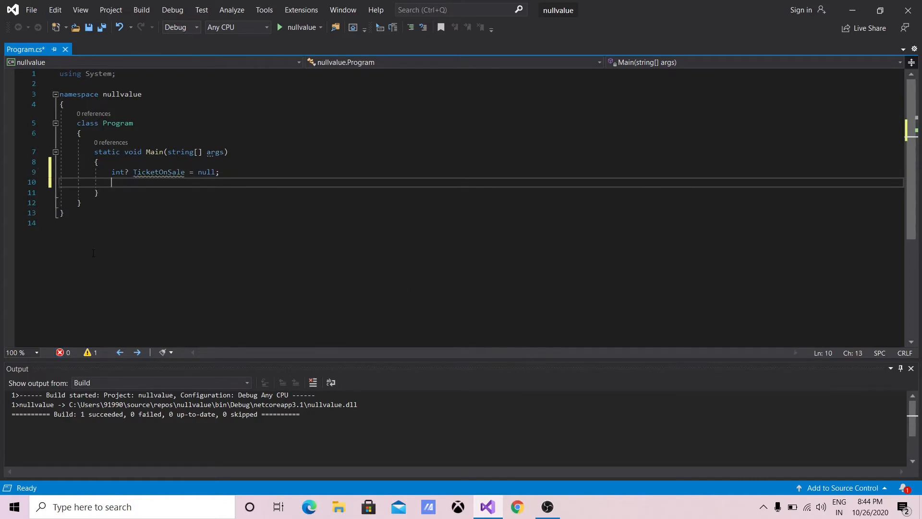
Declare 'int Availabletickets;' below it, correcting autocomplete and spelling slips.
text(int)
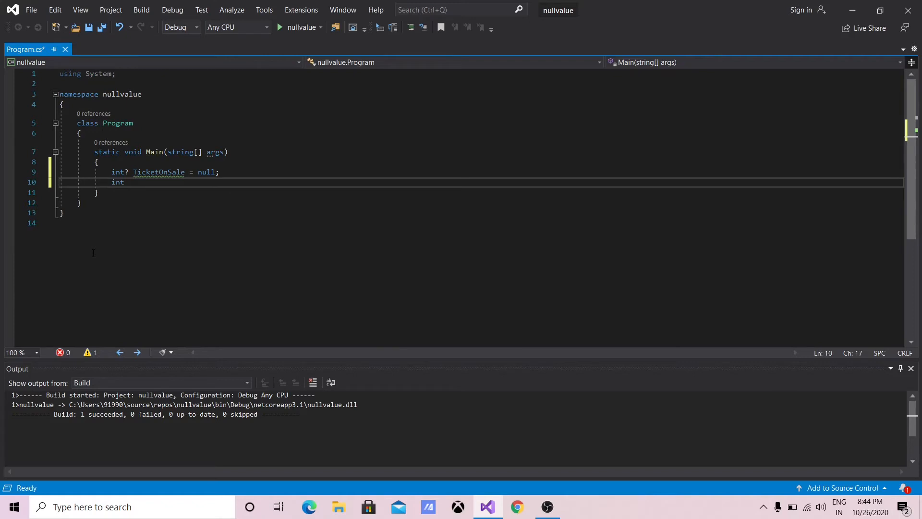
text(A)
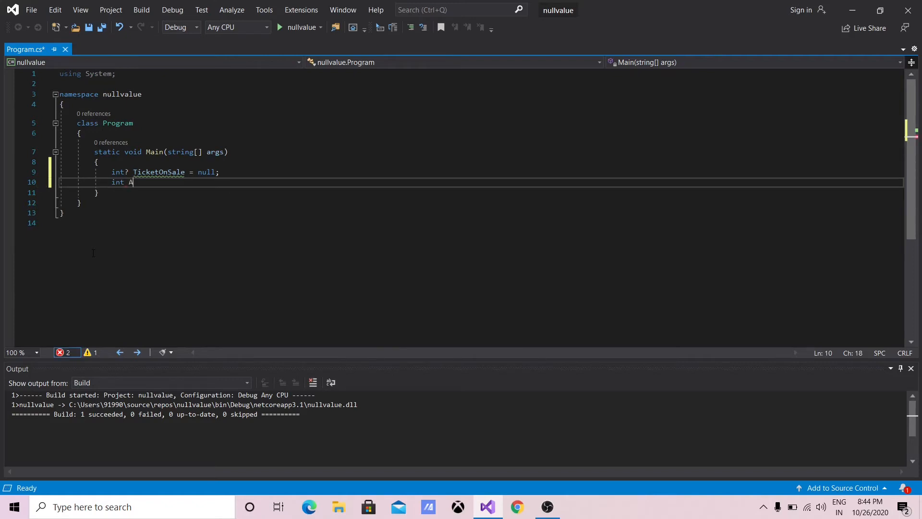
text(vailab;AssemblyLoadEventArgs)
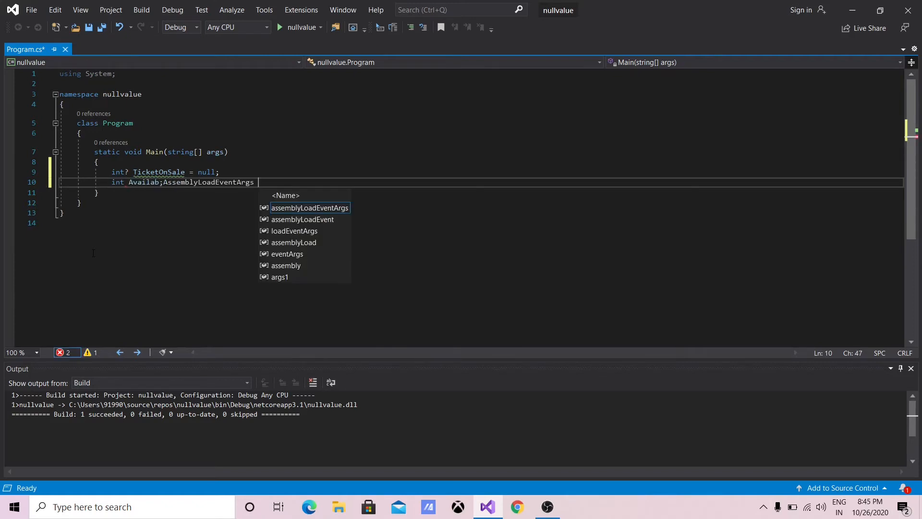
key(Backspace)
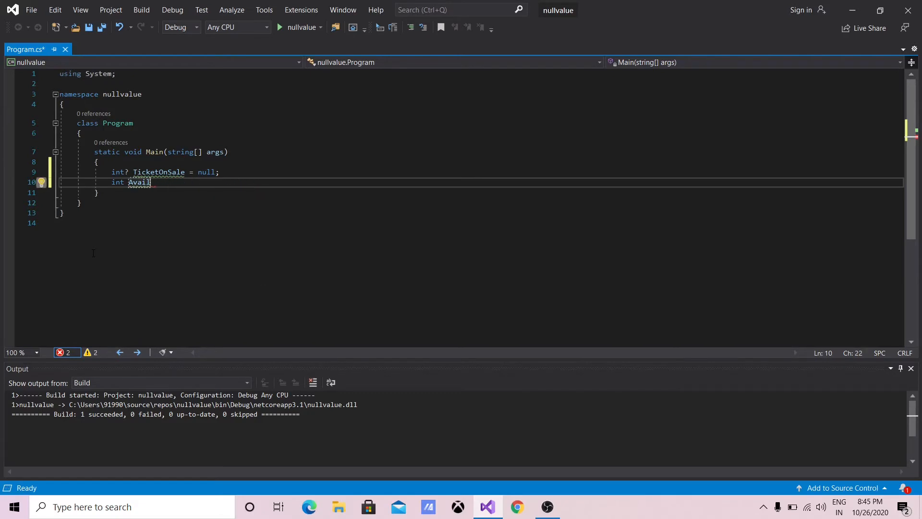
text(ke)
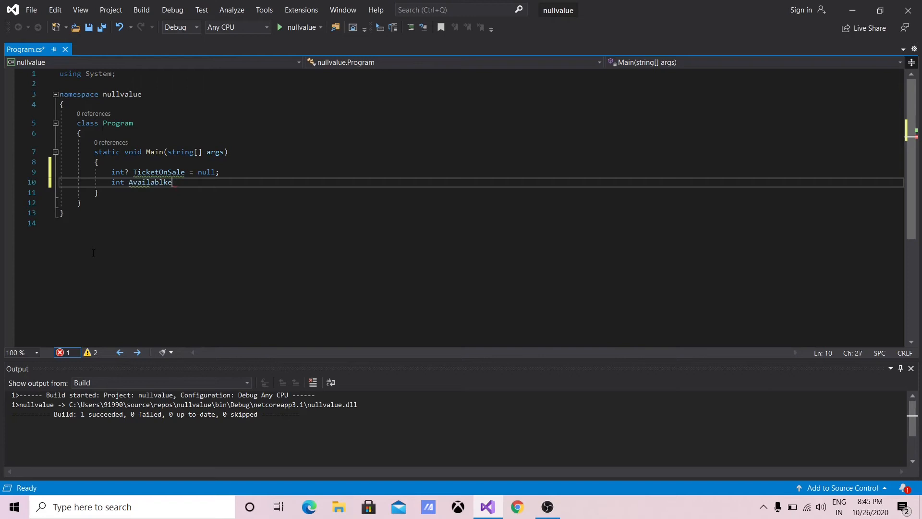
key(Backspace)
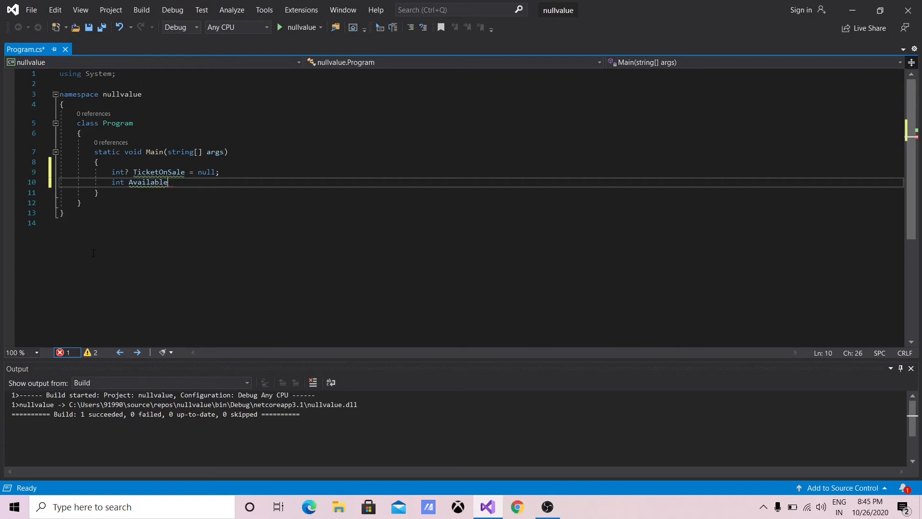
text(t)
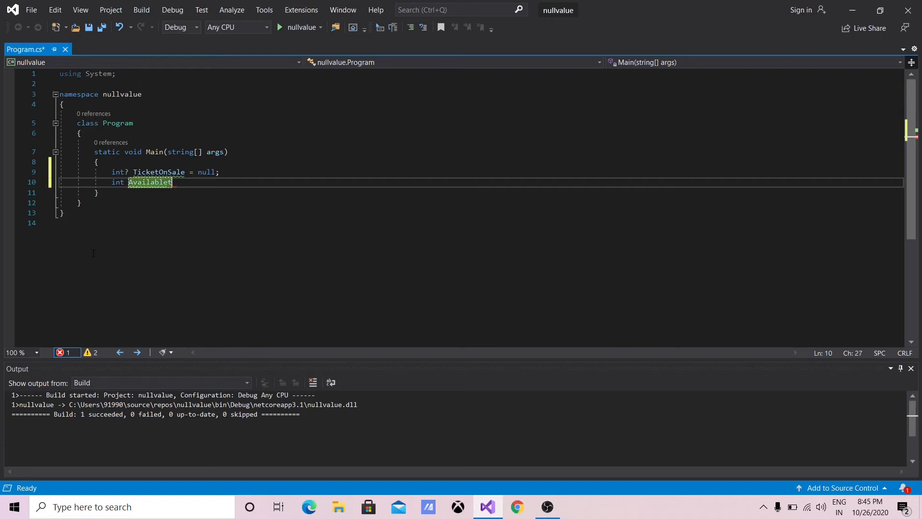
text(icket)
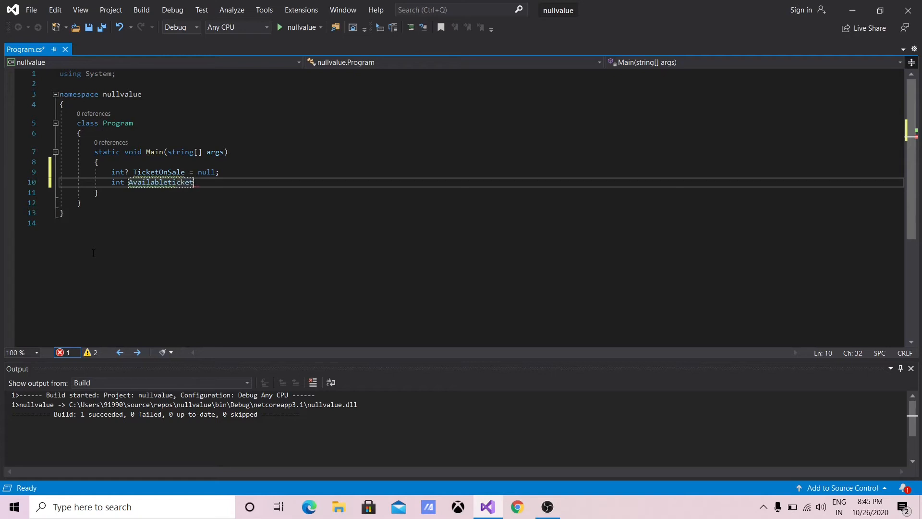
text(s =)
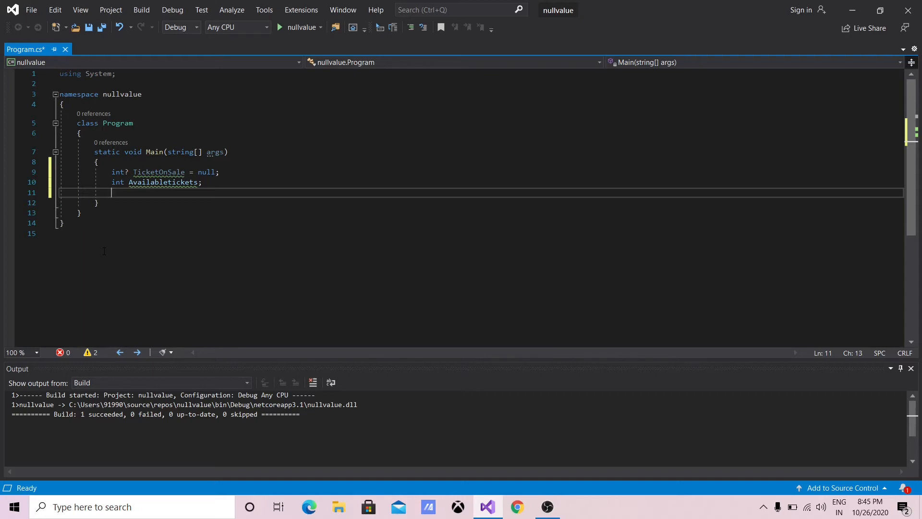
Write the condition if(TicketOnSale == null) below the declarations.
text(i)
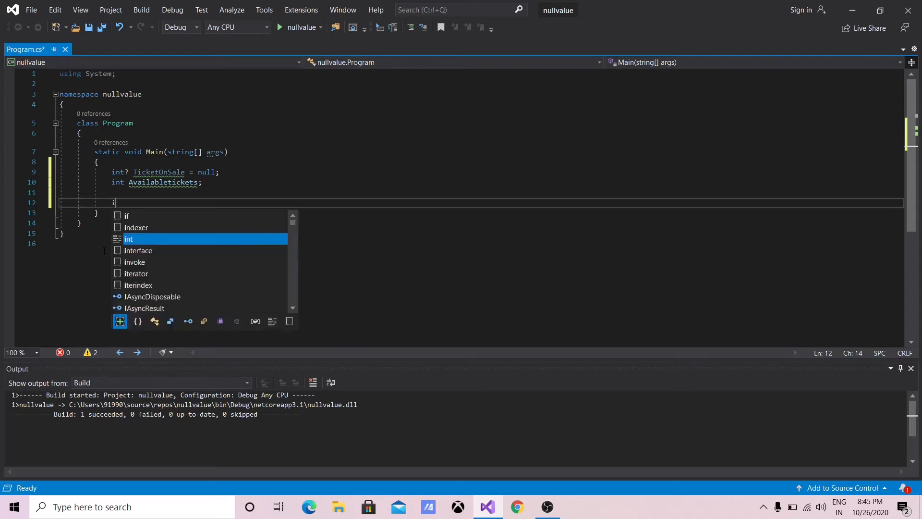
text(if()
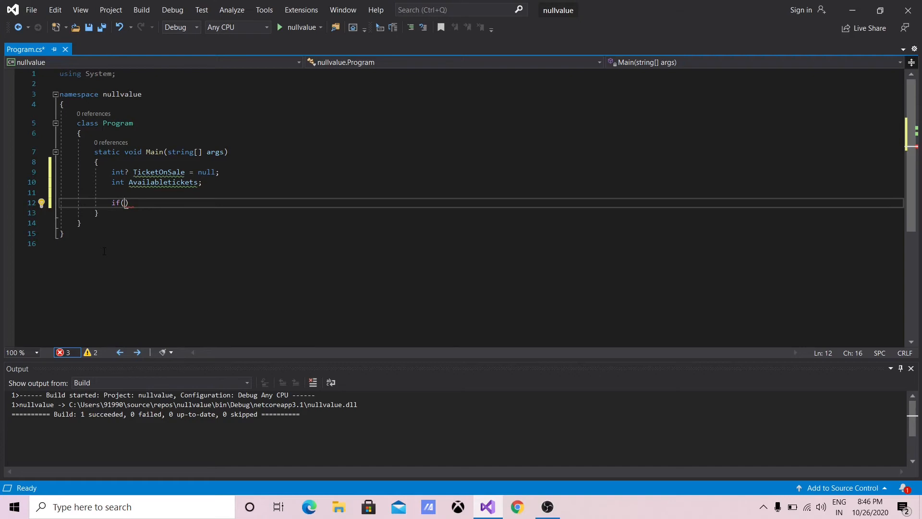
text(Tick)
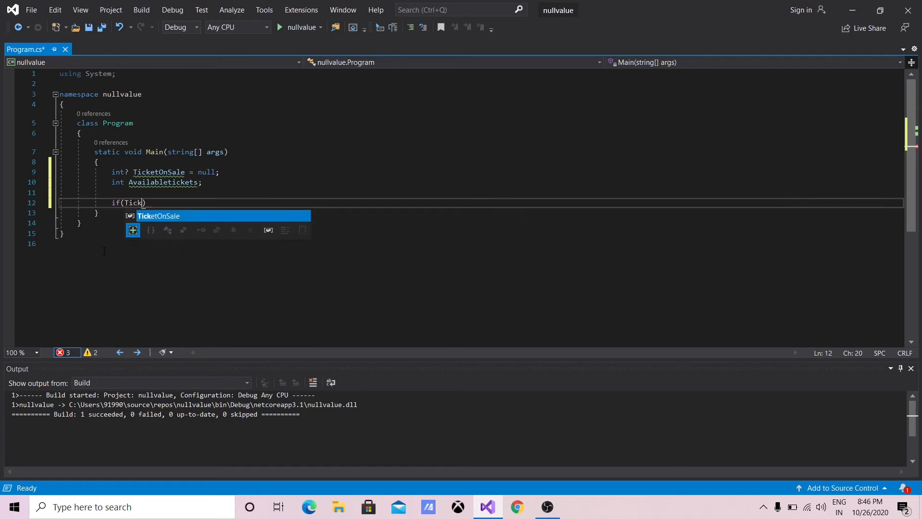
key(Tab)
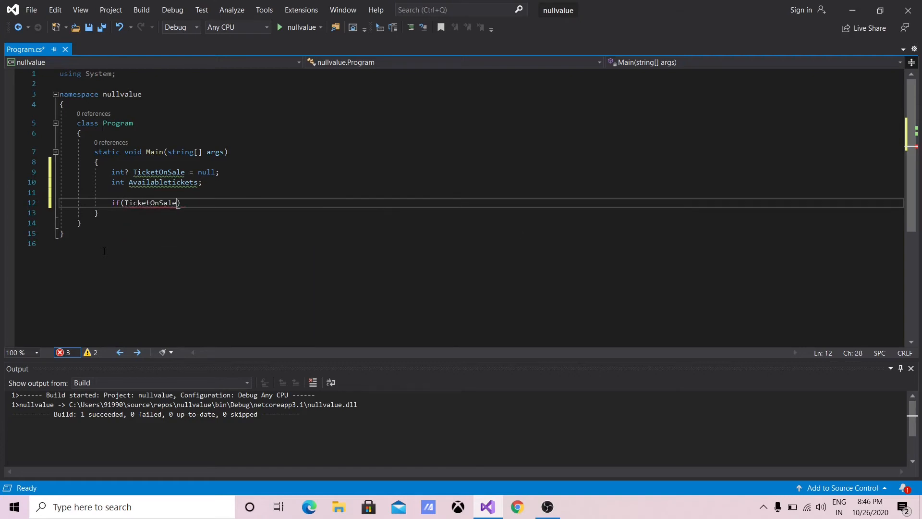
text(==)
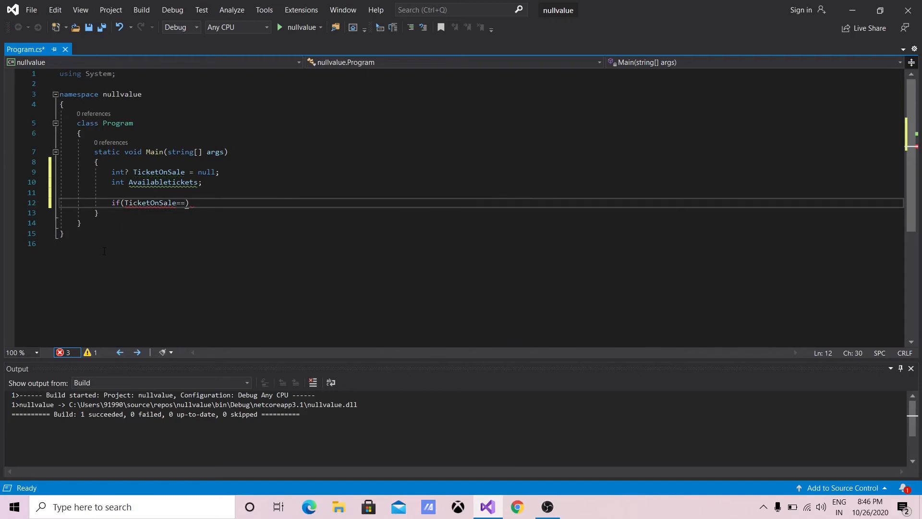
text(null)
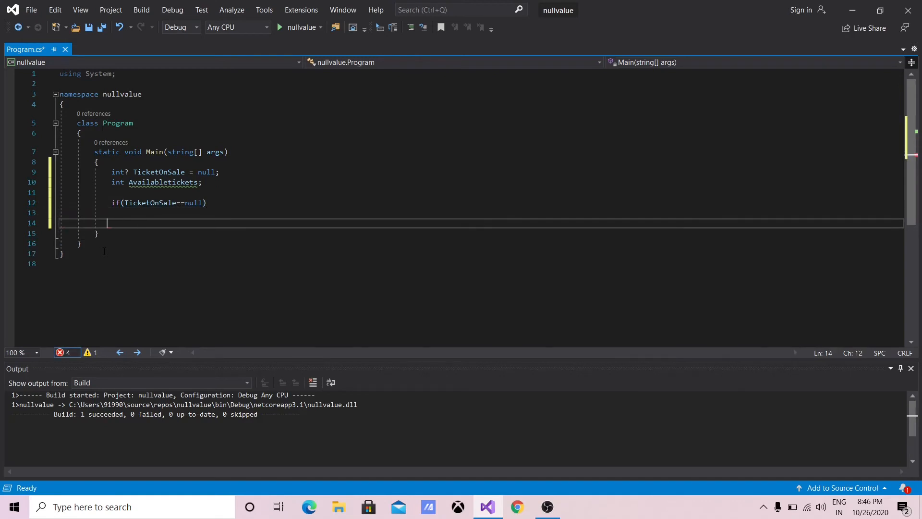
key(Backspace)
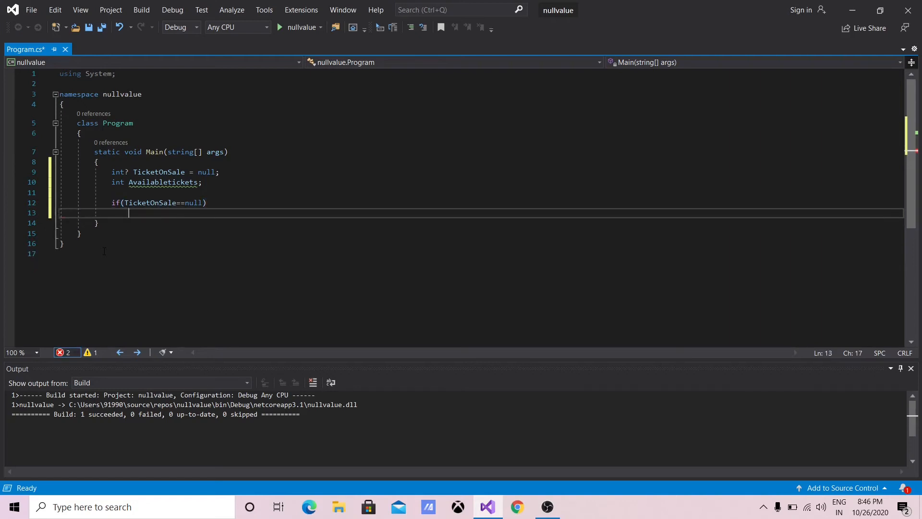
Open the if body with a brace and discard a stray Console.WriteLine start.
text({)
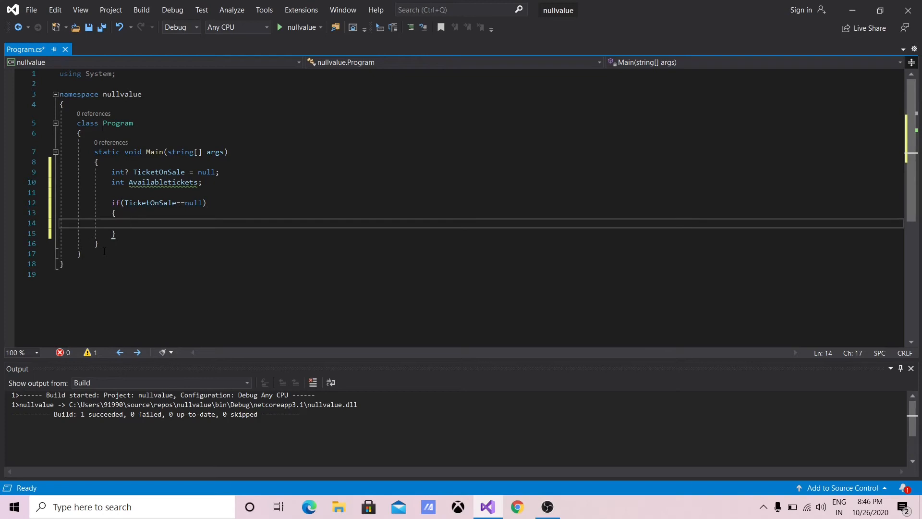
text(con)
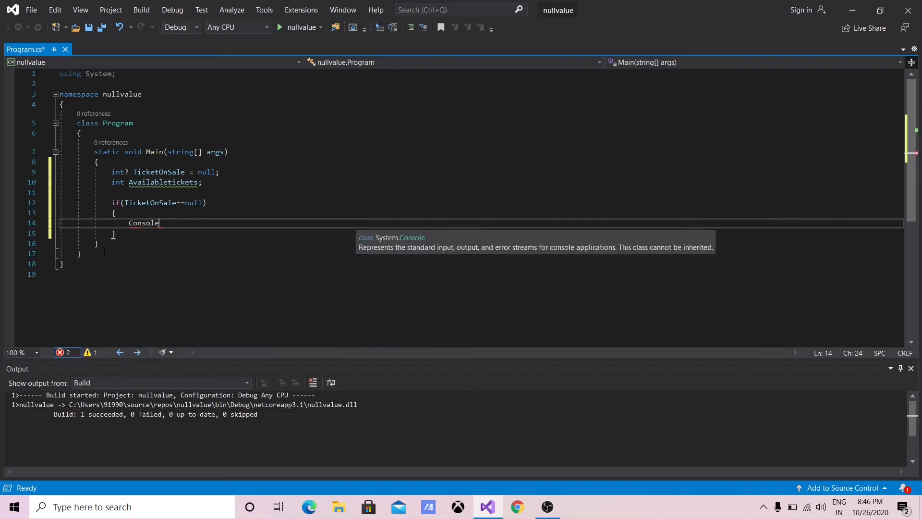
text(.WriteLine)
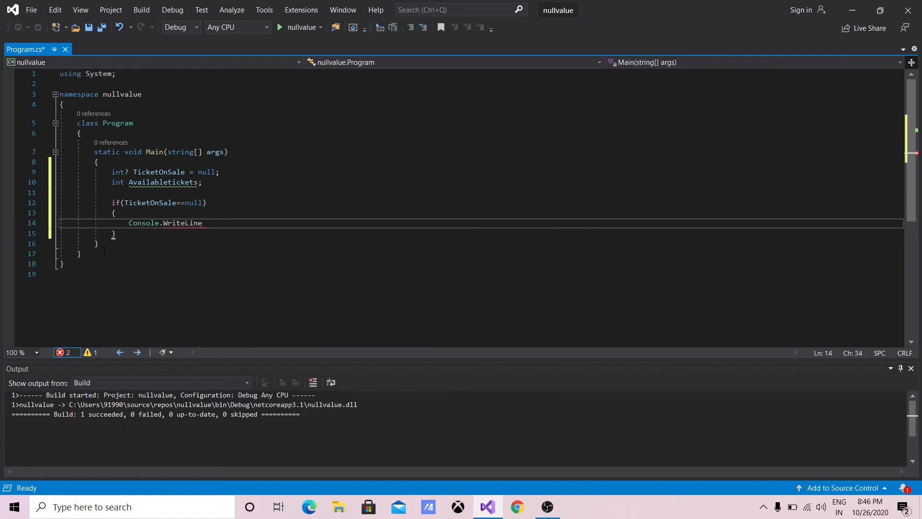
text((""))
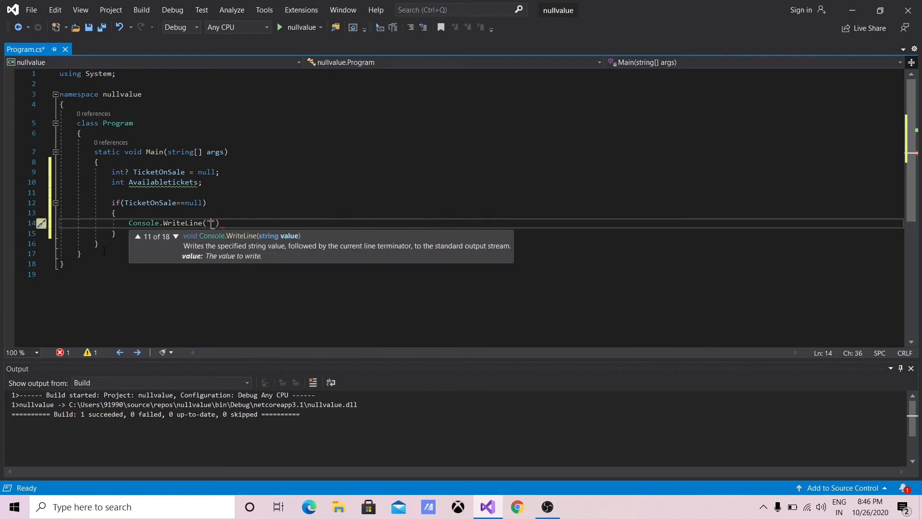
key(Backspace)
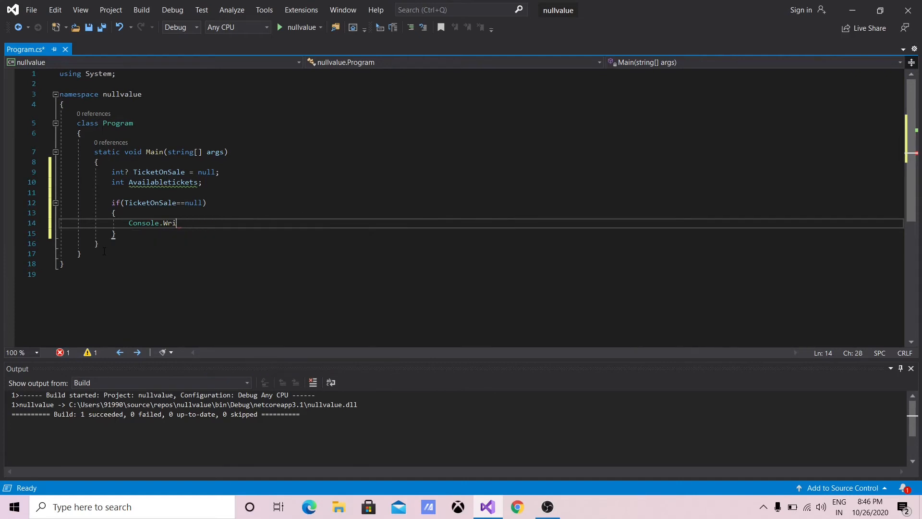
key(ctrl+z)
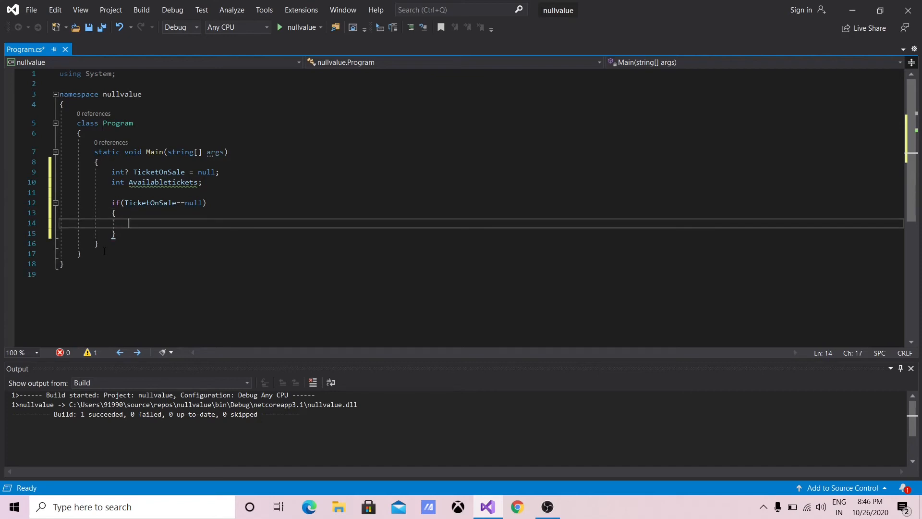
Set Availabletickets = 0; inside the if block and begin the else keyword.
text(Availabletickets = 0;)
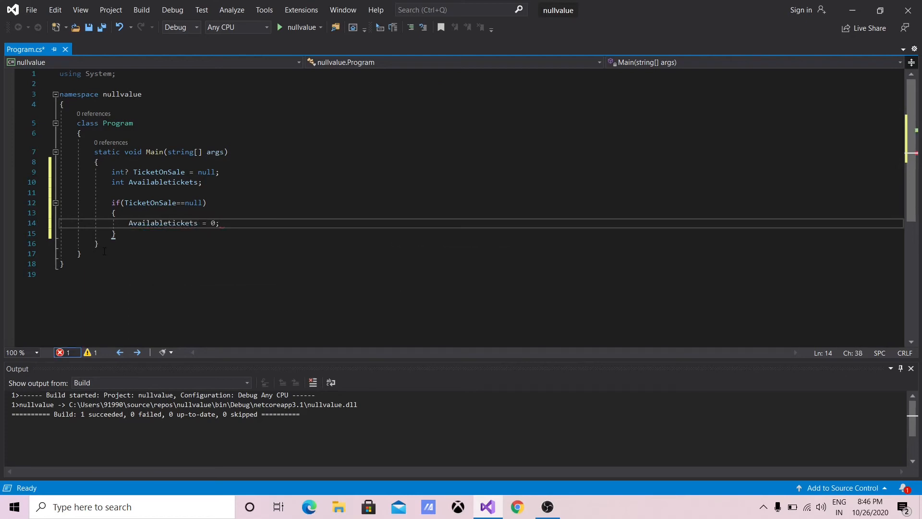
key(Enter)
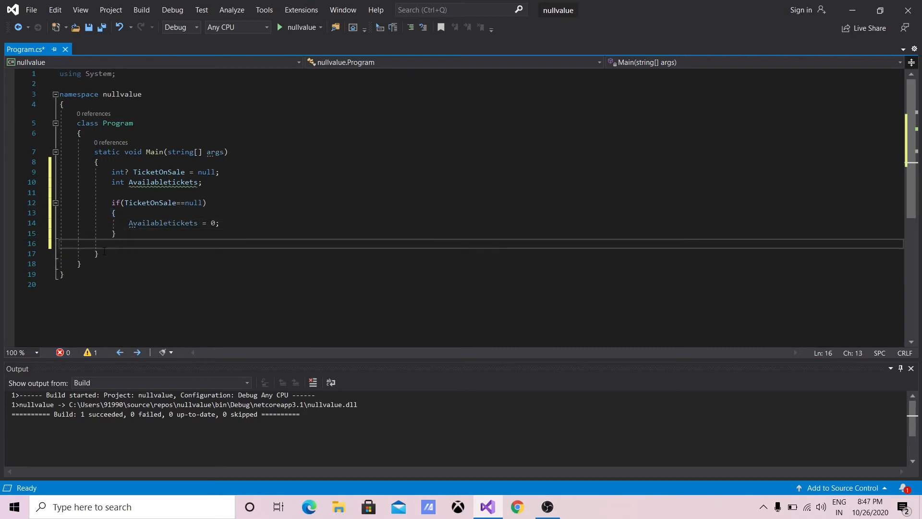
text(esle)
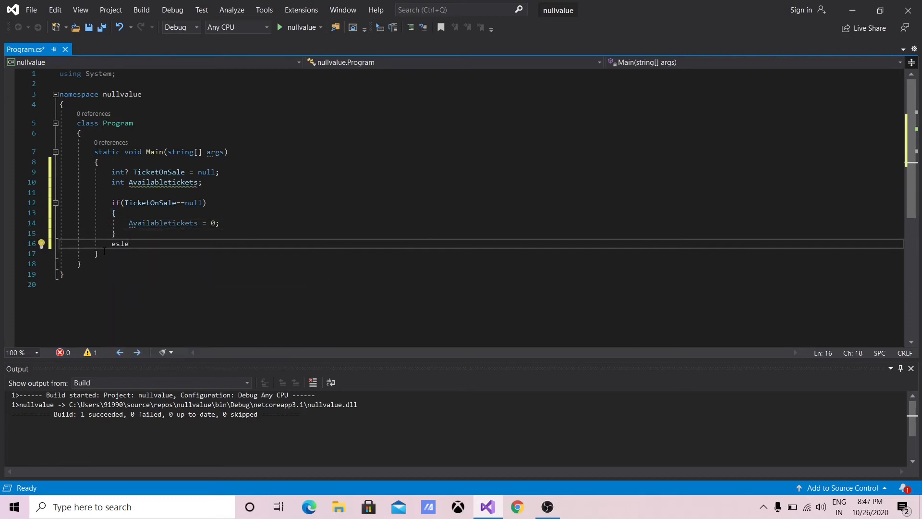
Correct the typo to 'else' and open its brace block.
key(BackSpace)
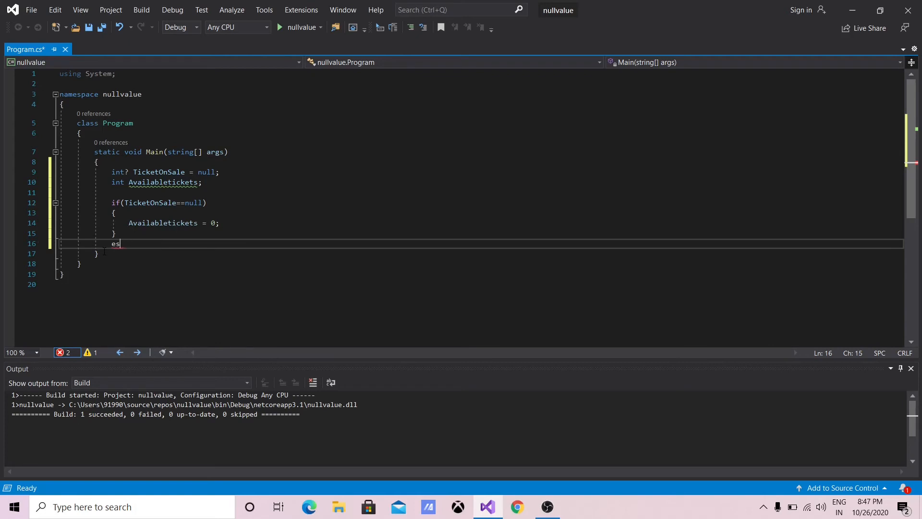
text(se)
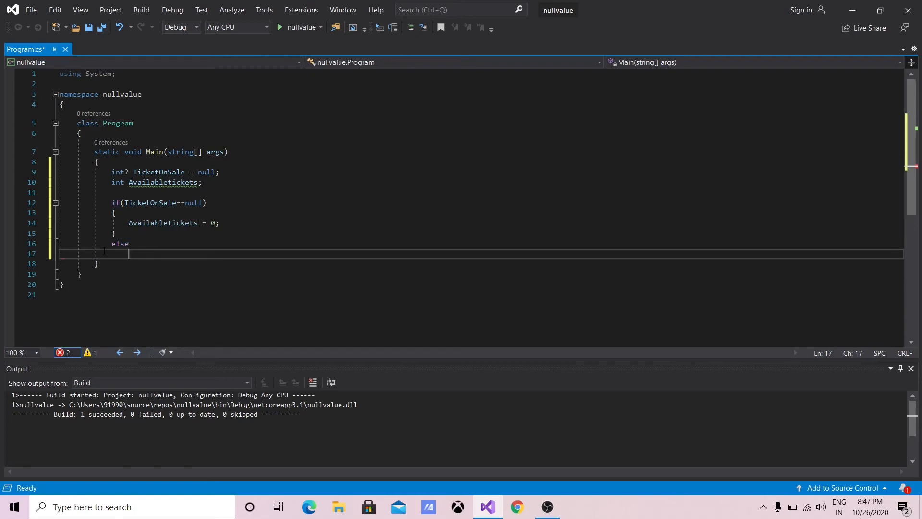
text({)
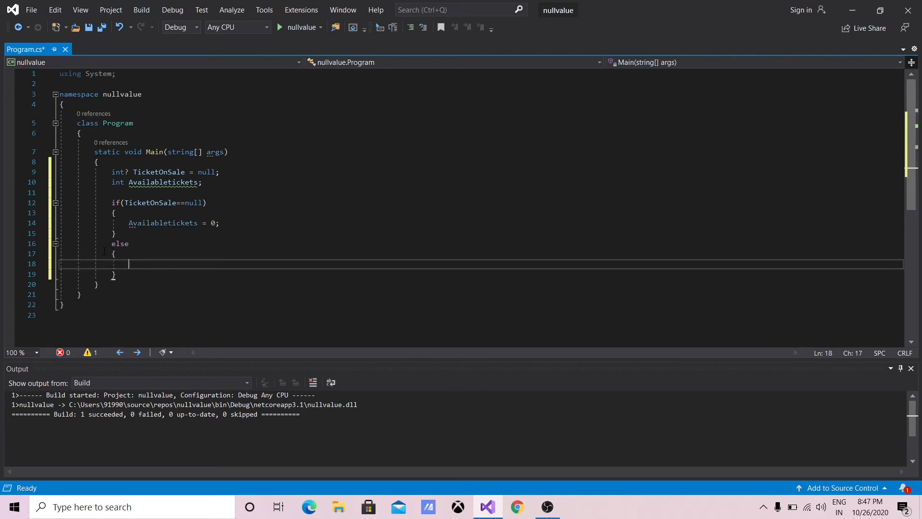
Assign Availabletickets = (int)TicketOnSale; inside the else block.
text(Availabletickets=)
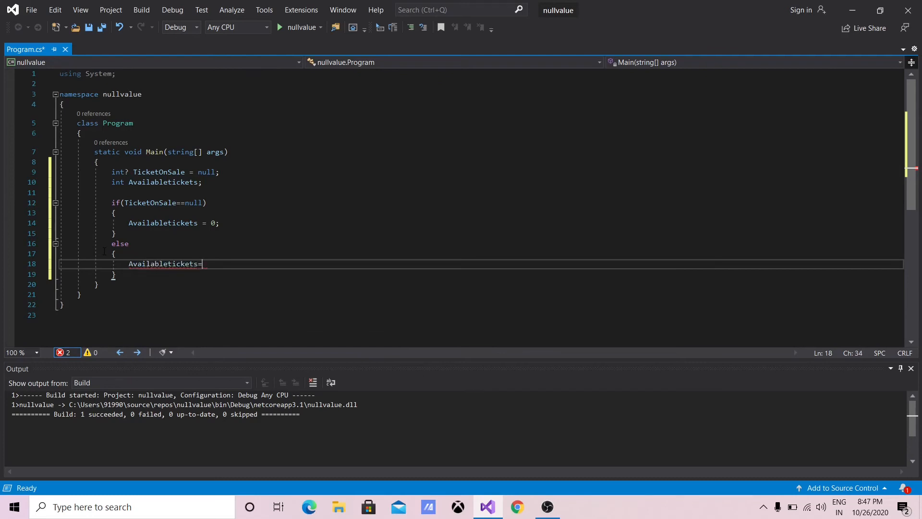
text((i)
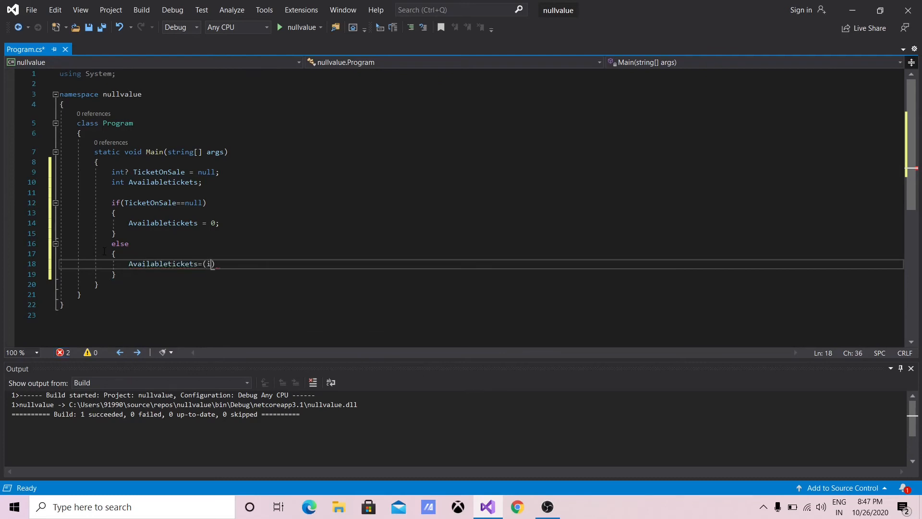
text(nt)
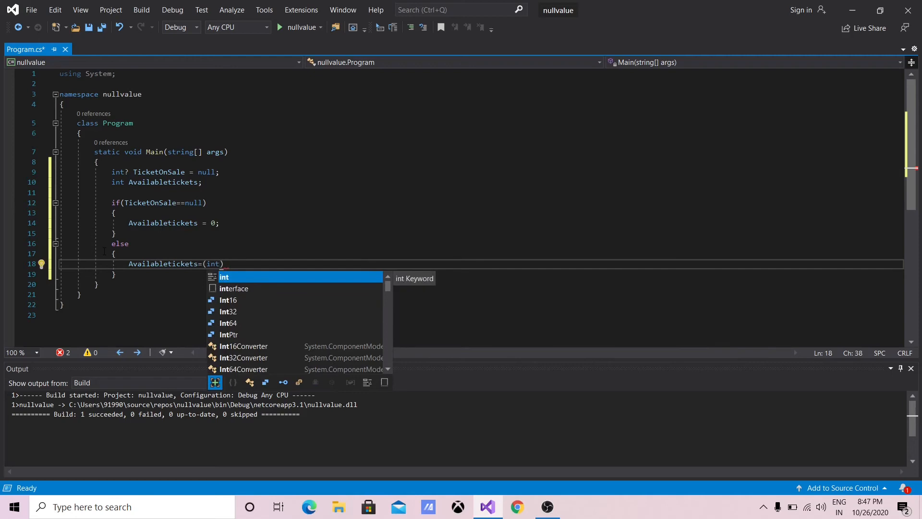
text(T)
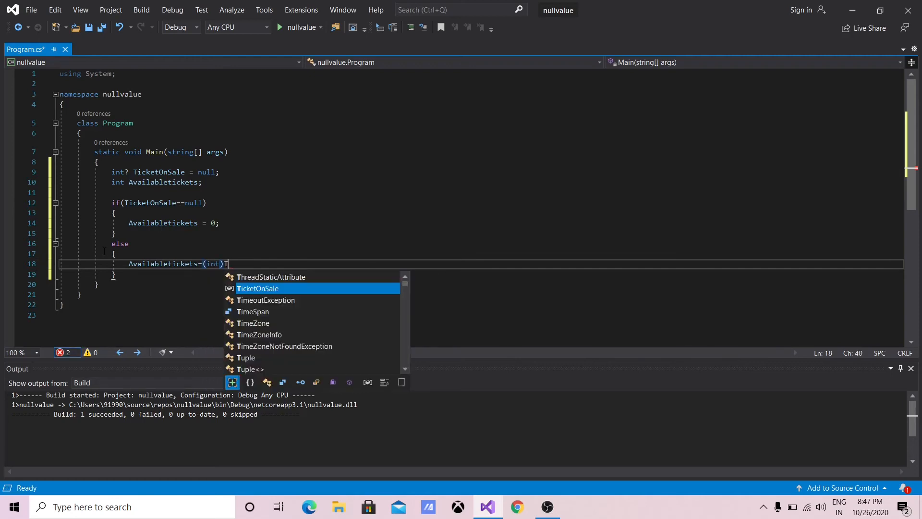
text(ickets)
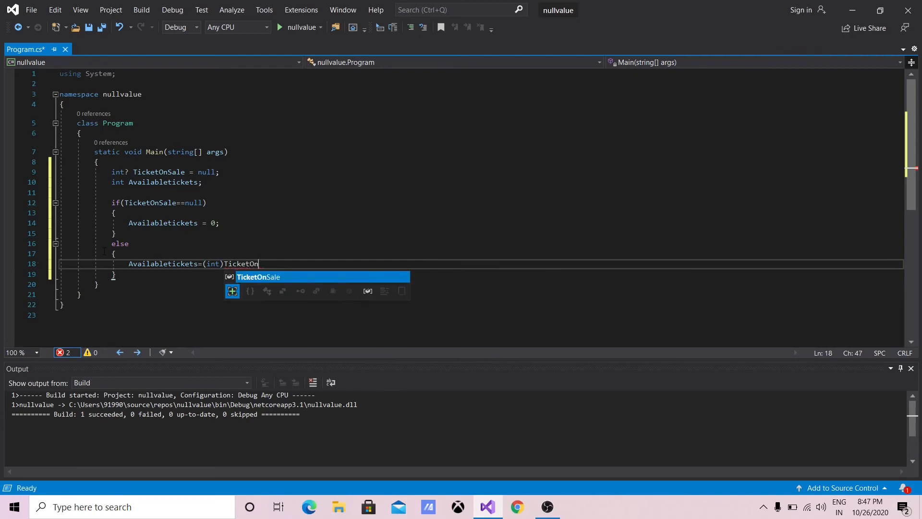
text(Sale)
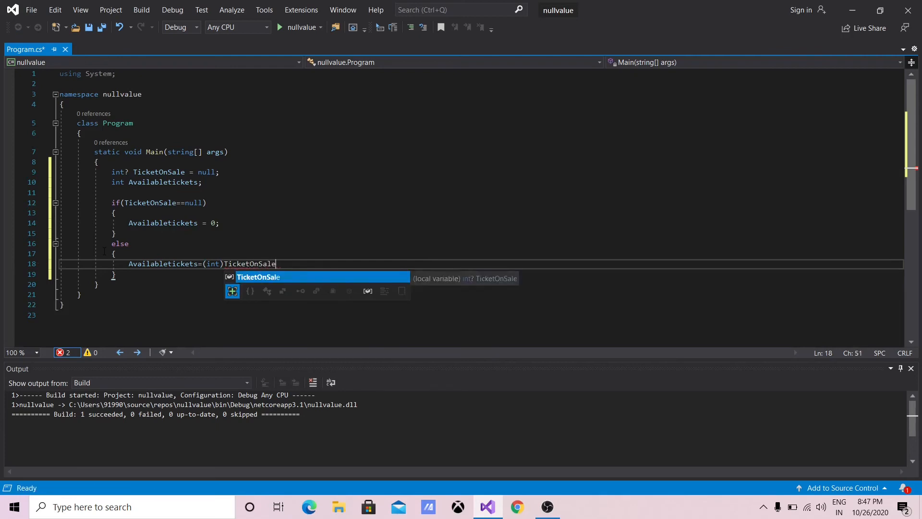
text(;)
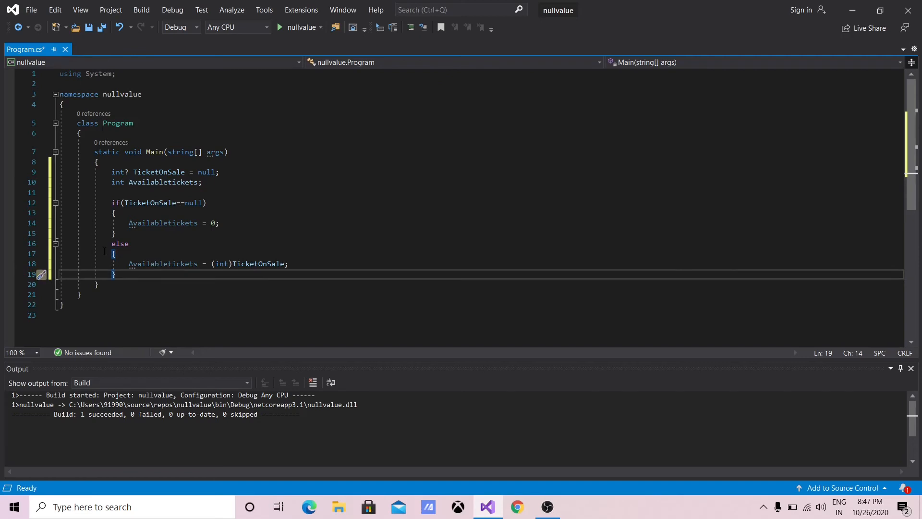
text(C)
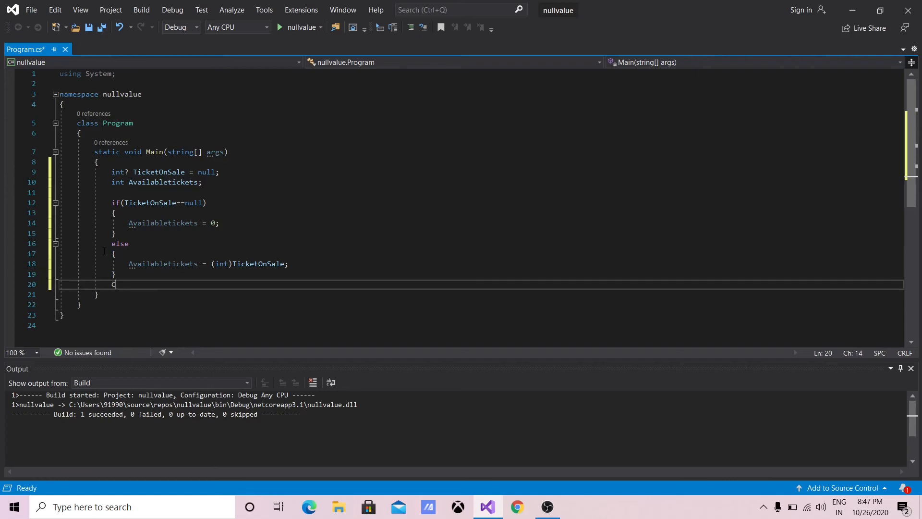
Write Console.WriteLine("Available Tickets = {0}") after the if/else.
text(onsole)
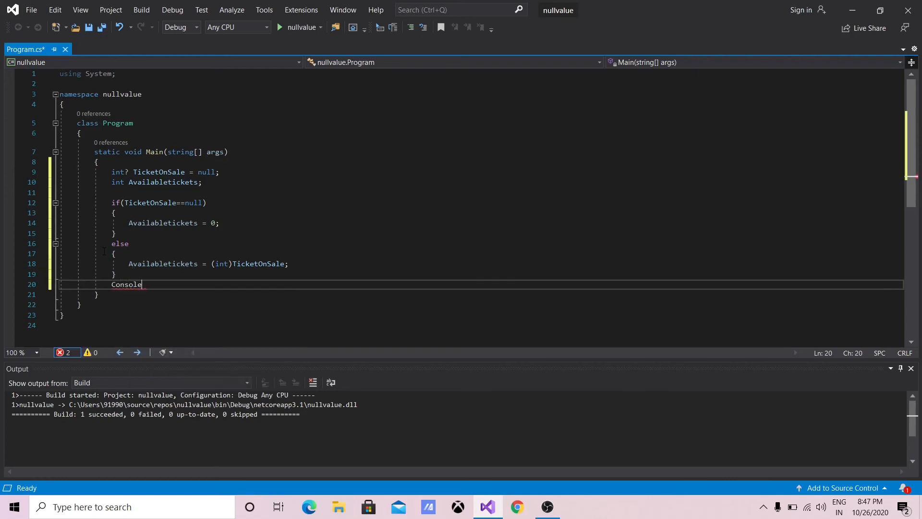
text(.Wri)
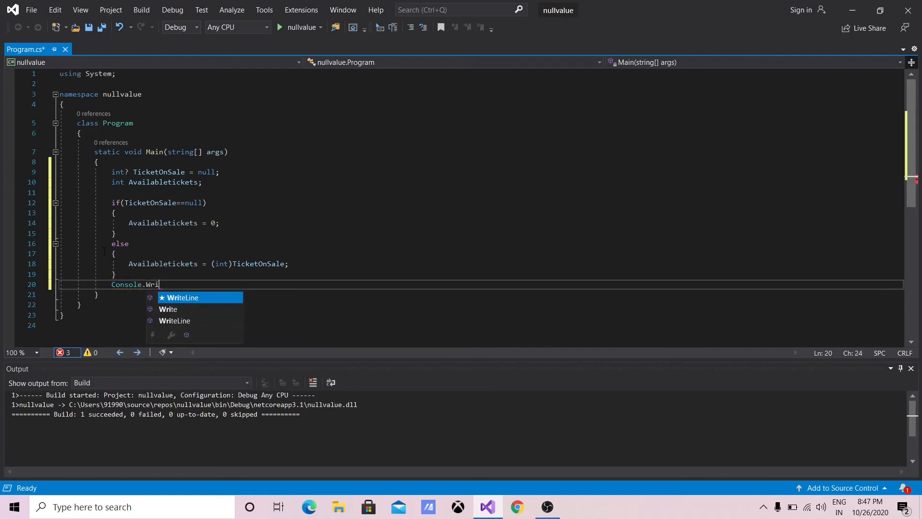
text(teLinr)
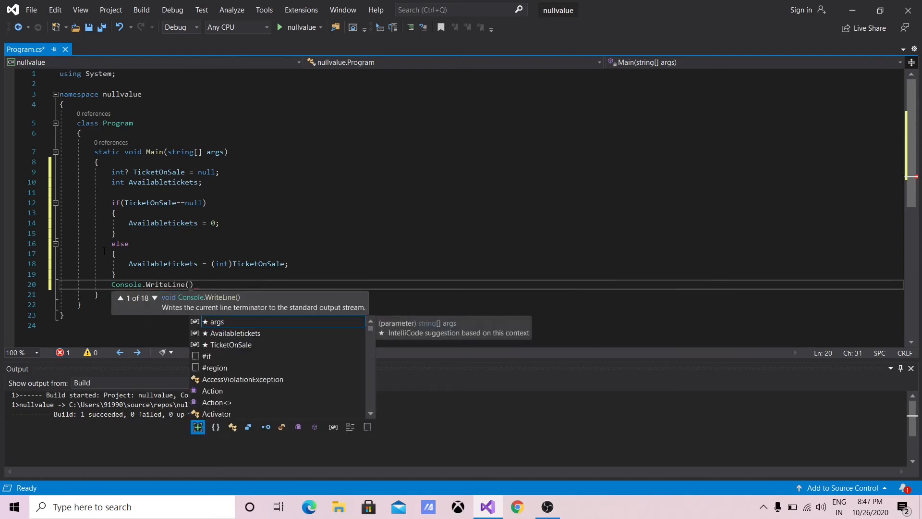
text("")
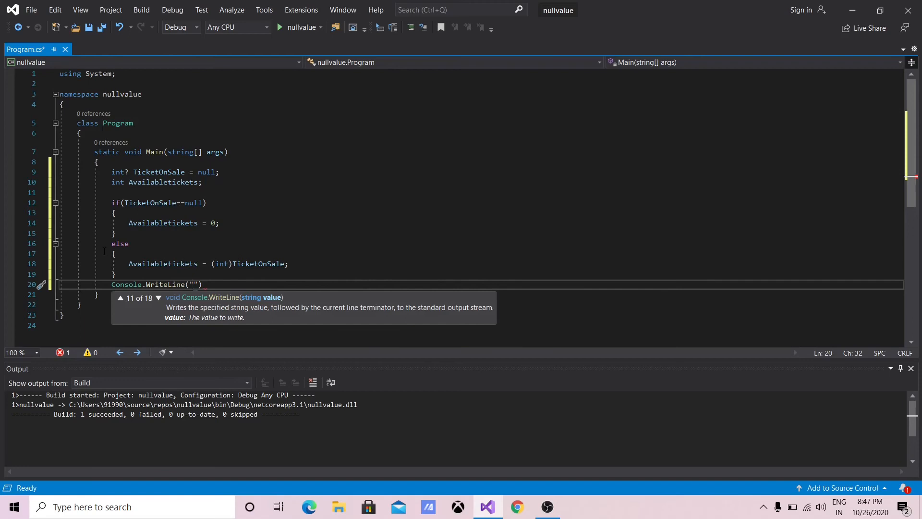
text(A)
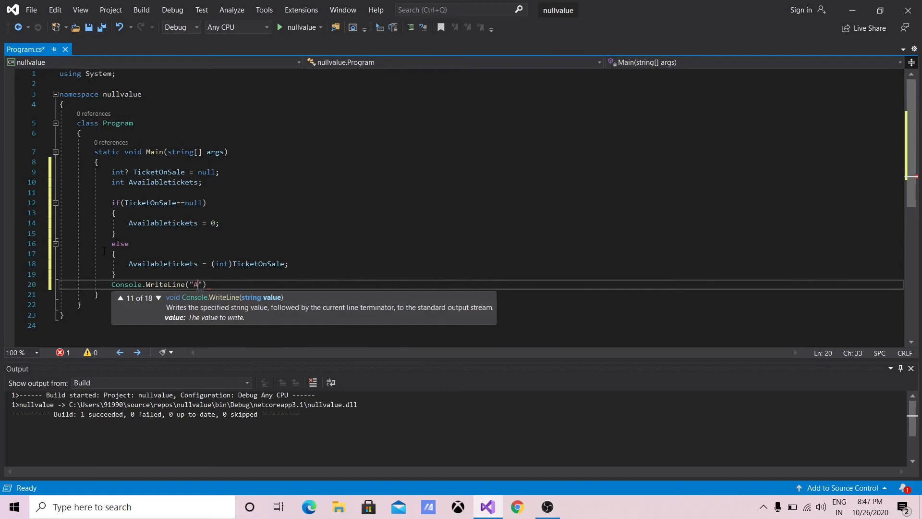
text(vailable)
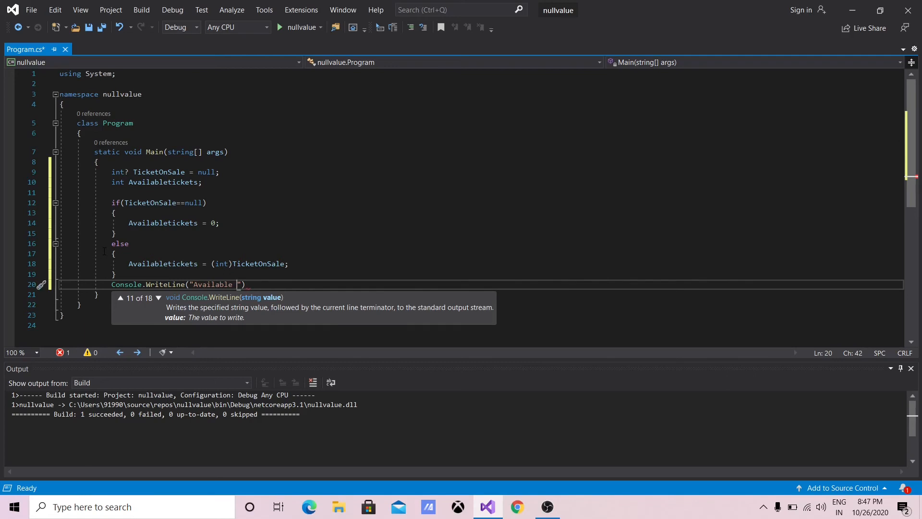
text(Tick)
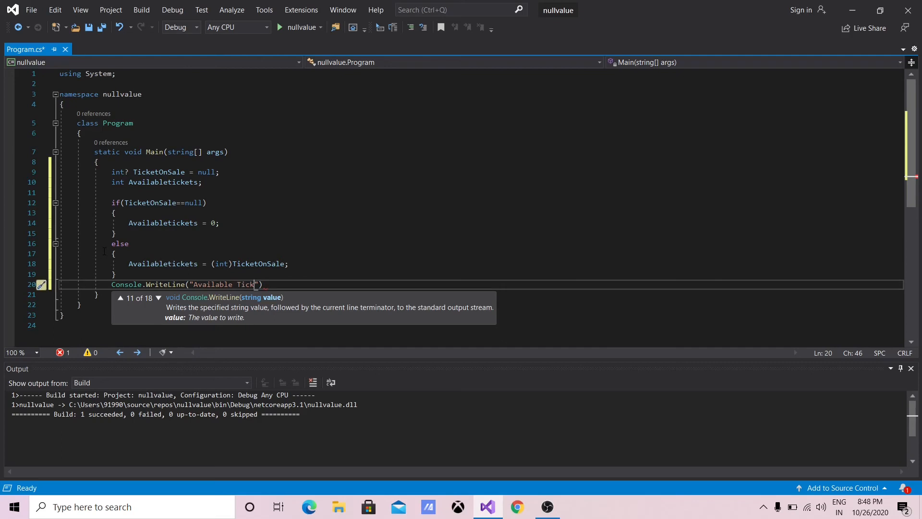
text(ets)
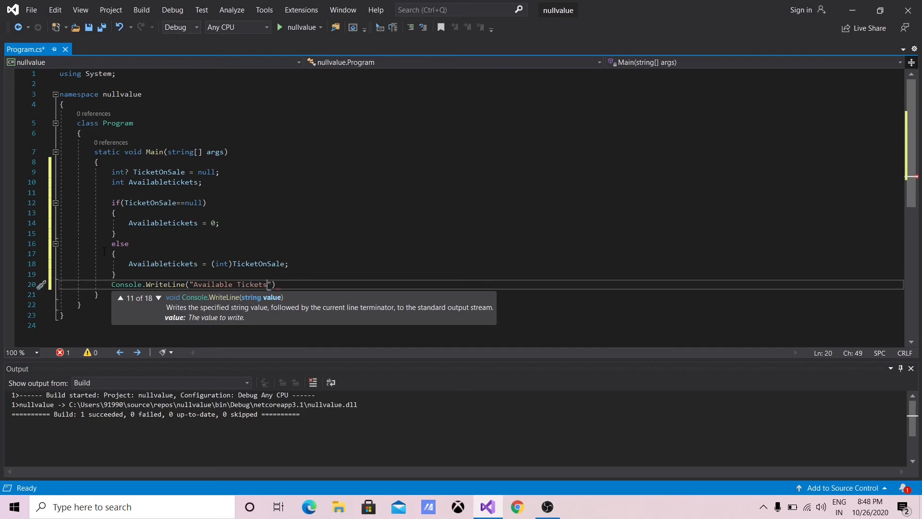
text(= {)
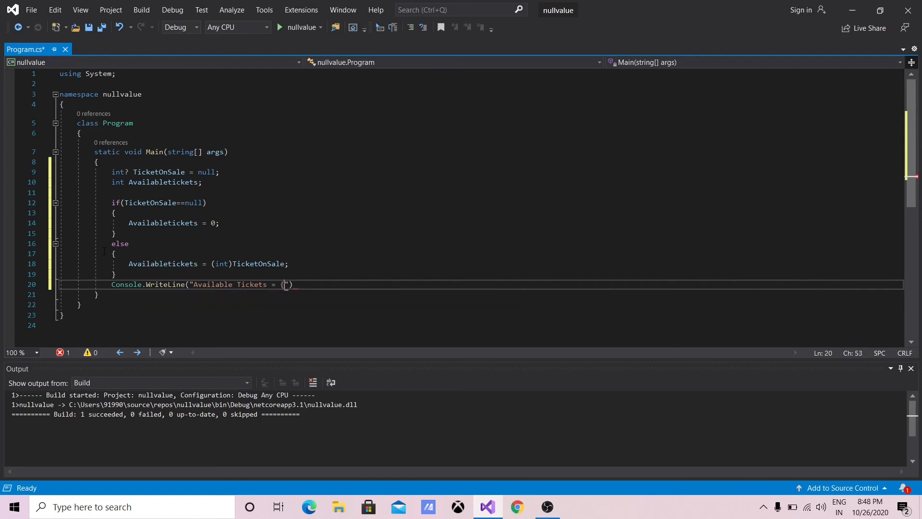
text(0})
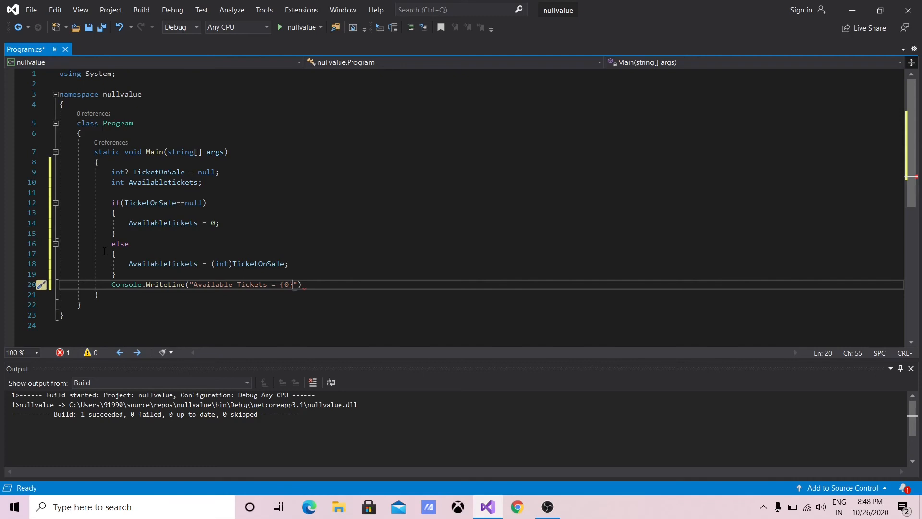
Pass Availabletickets as the format argument, end the statement and save.
text(,)
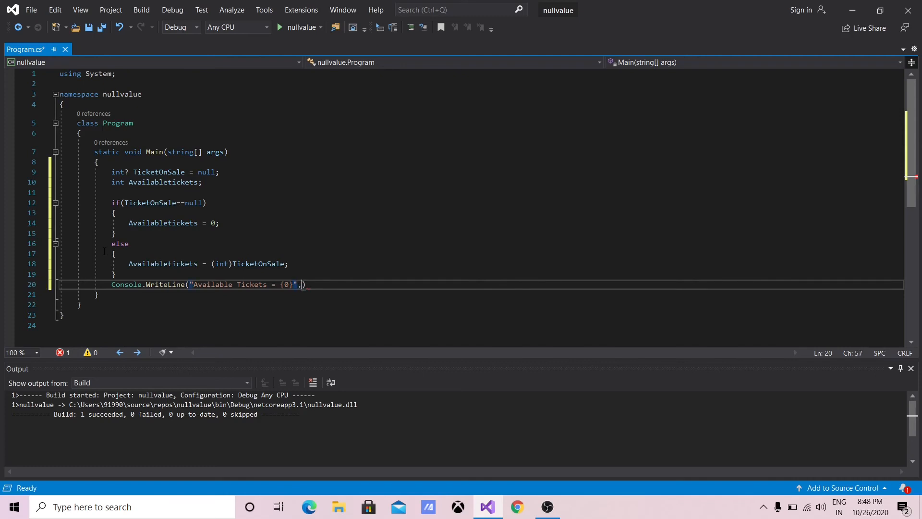
text(Availabletickets)
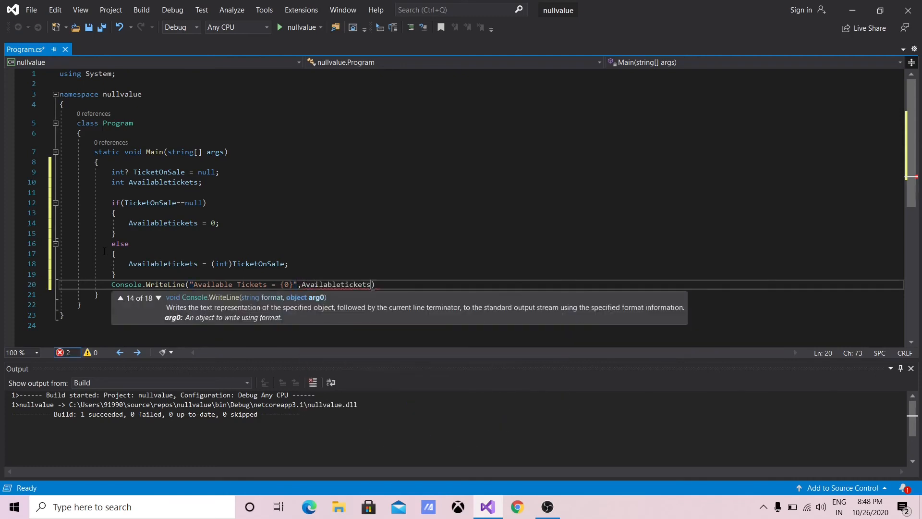
text(;)
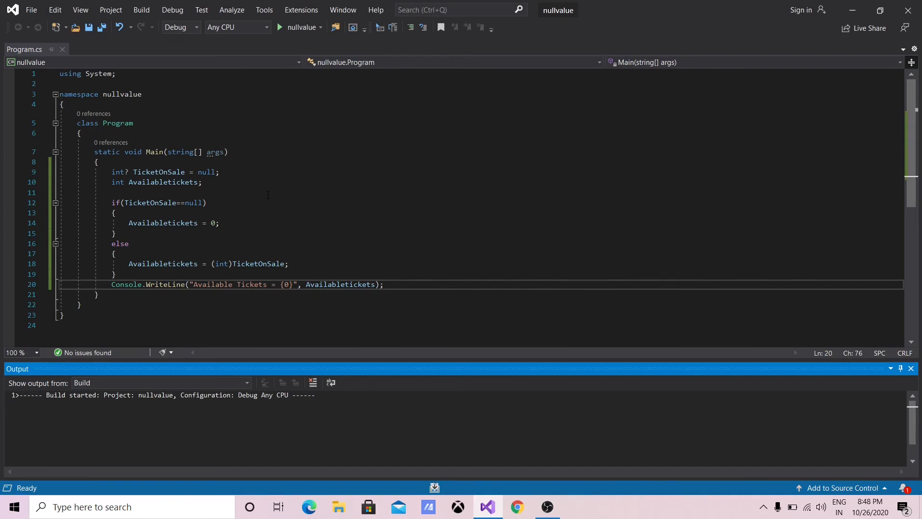
Run the program with TicketOnSale null, see 'Available Tickets = 0', and close the console.
click(280, 26)
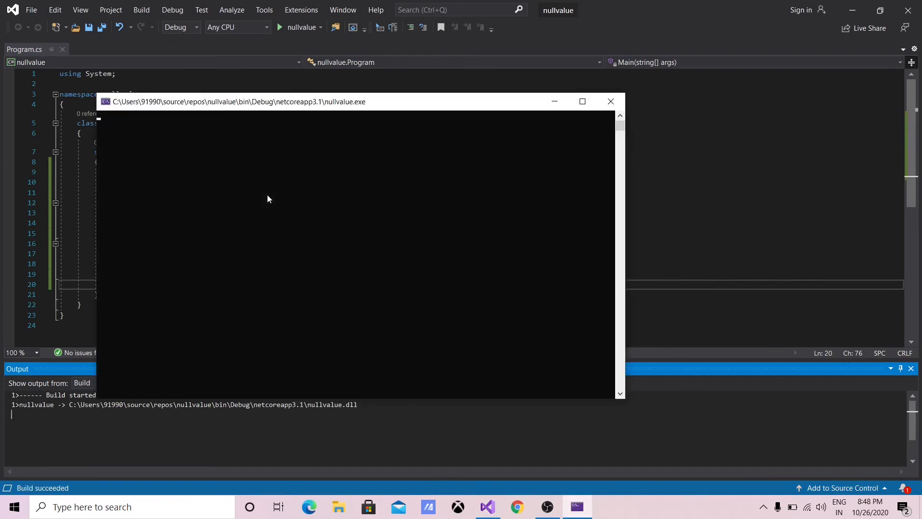
mouse_move(275, 108)
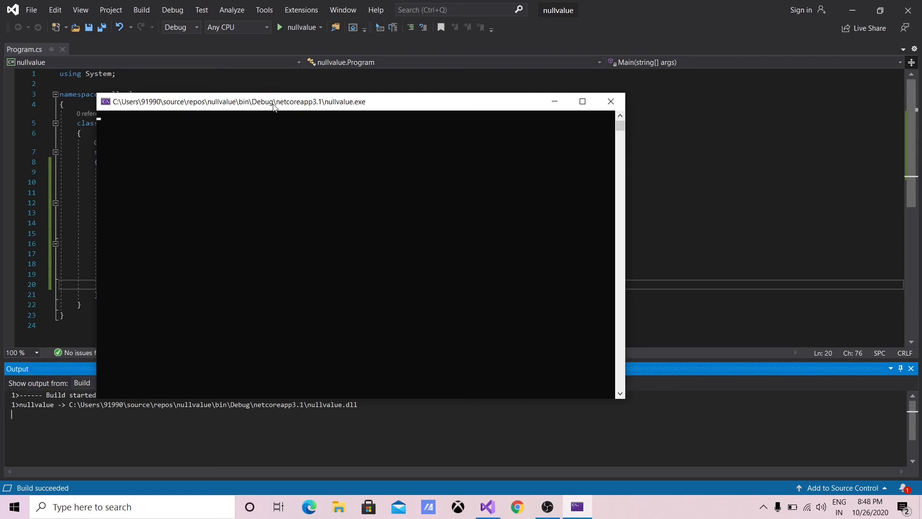
mouse_move(274, 123)
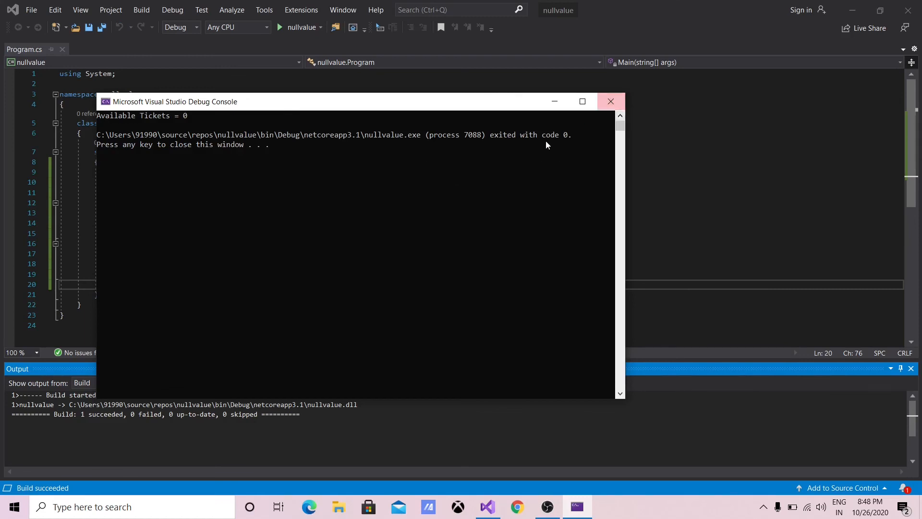
click(611, 101)
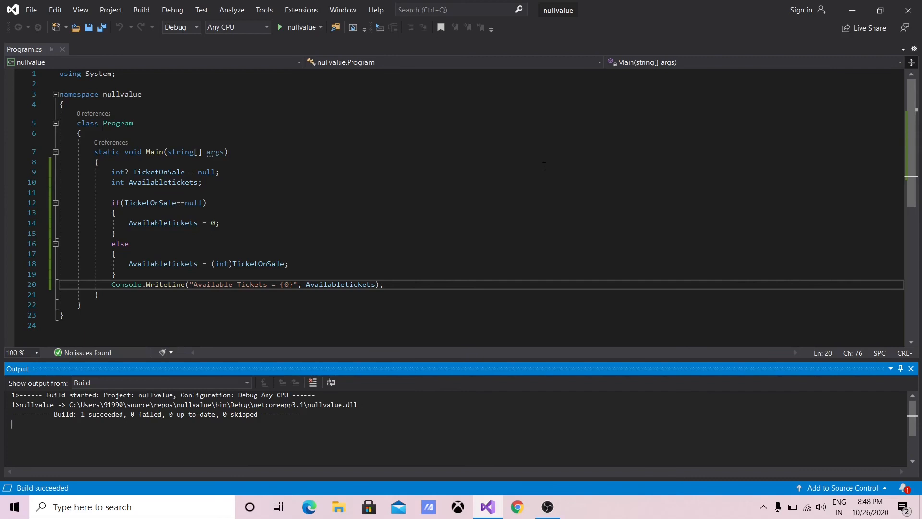
mouse_move(120, 172)
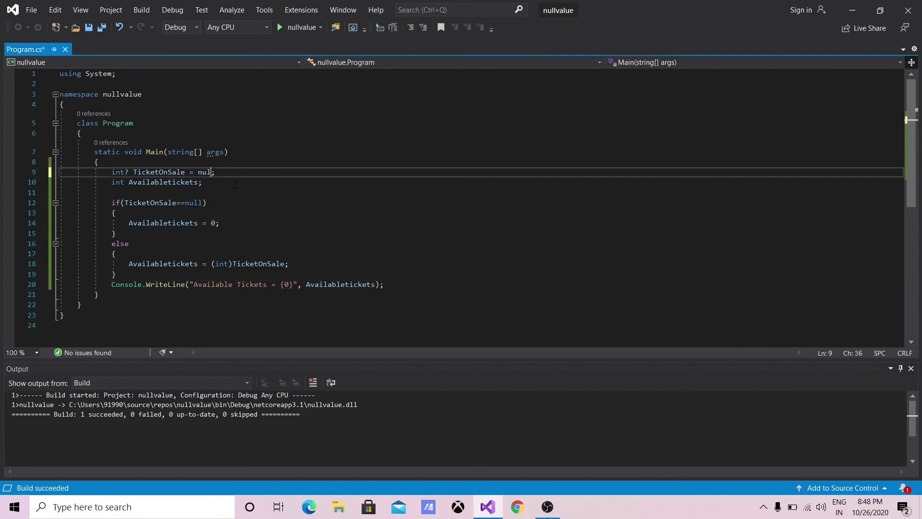
Change TicketOnSale from null to 500 and run to print 'Available Tickets = 500'.
key(Backspace)
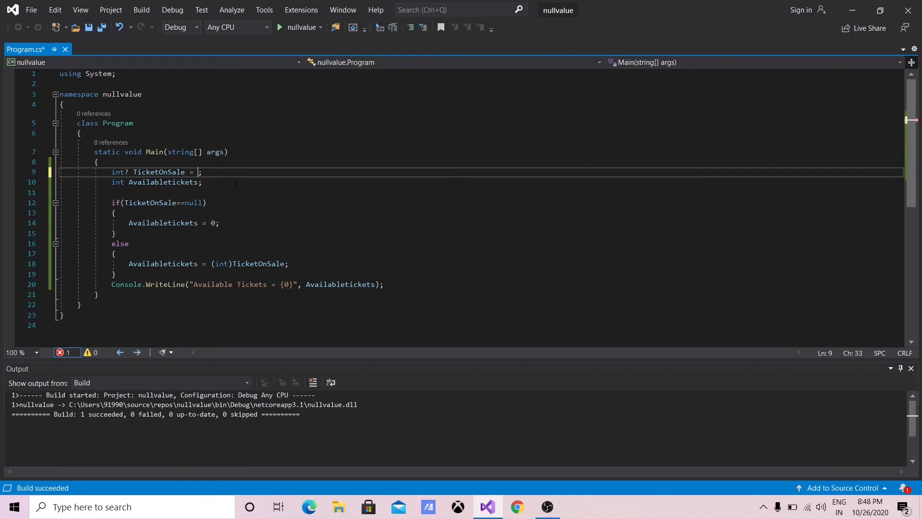
text(50)
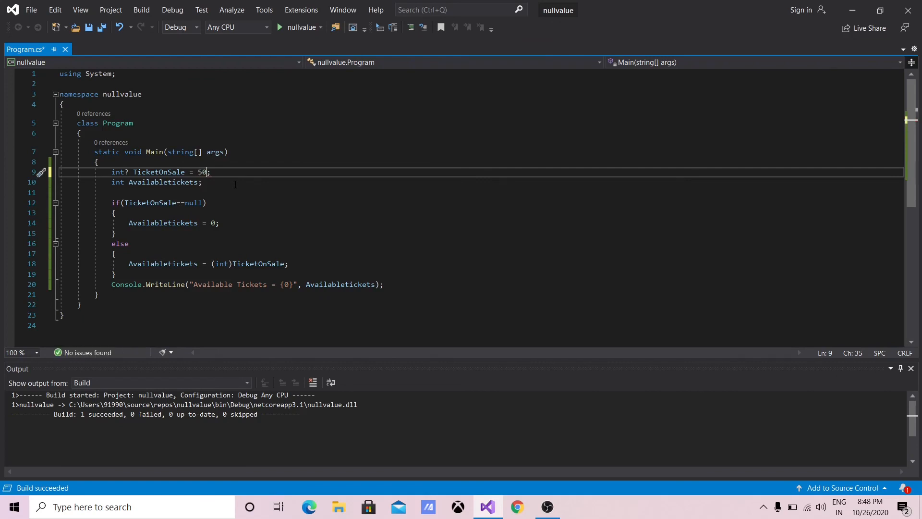
click(278, 27)
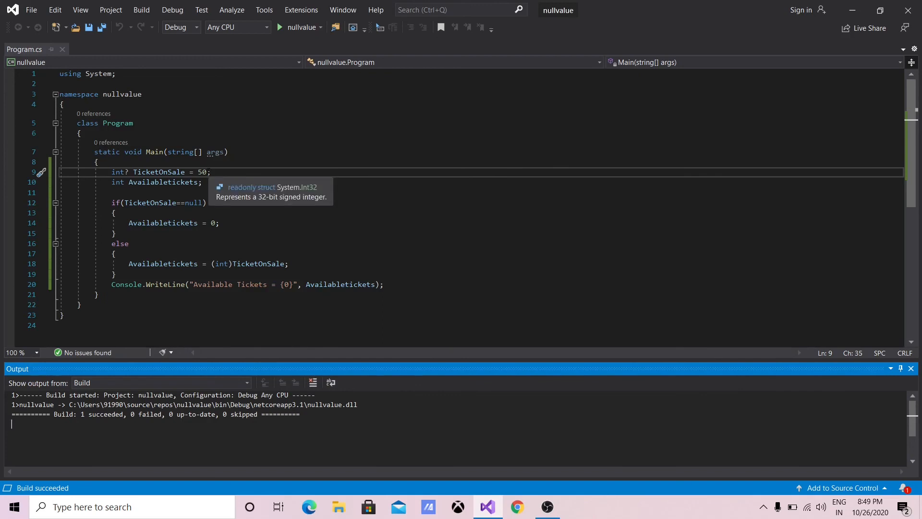
text(0)
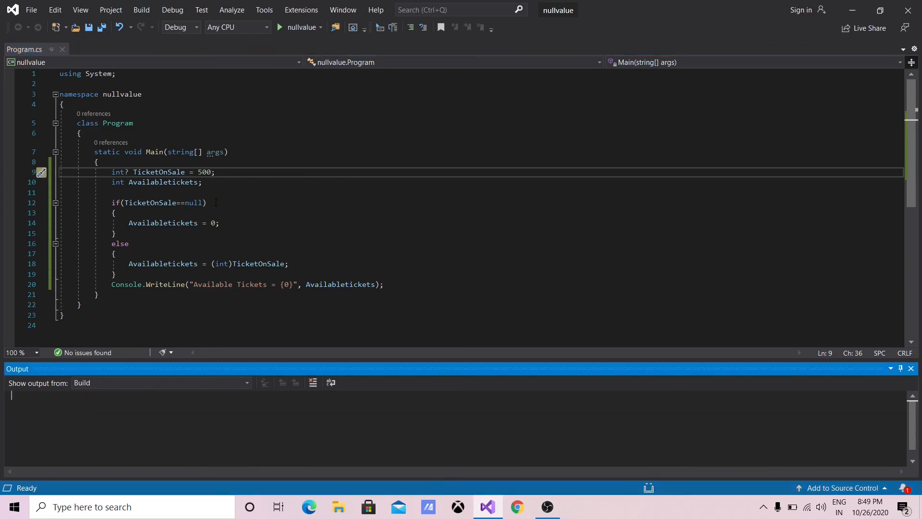
click(278, 27)
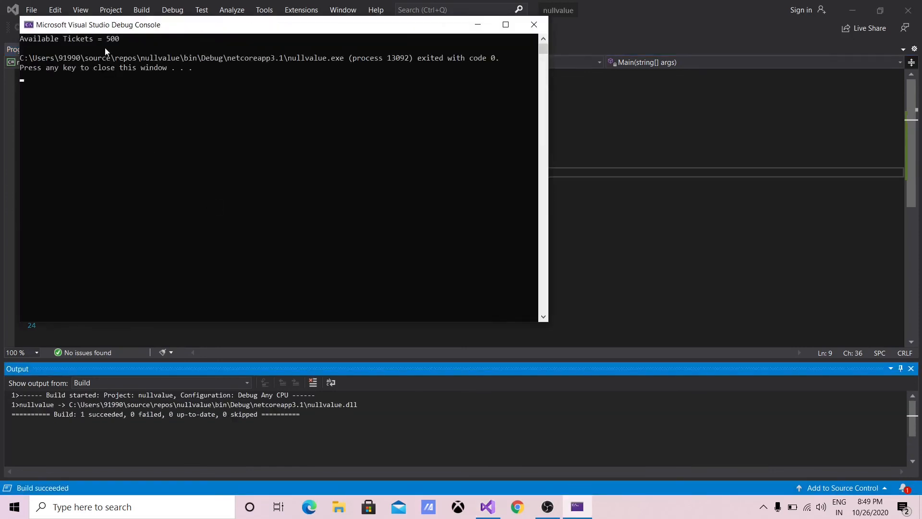
mouse_move(137, 60)
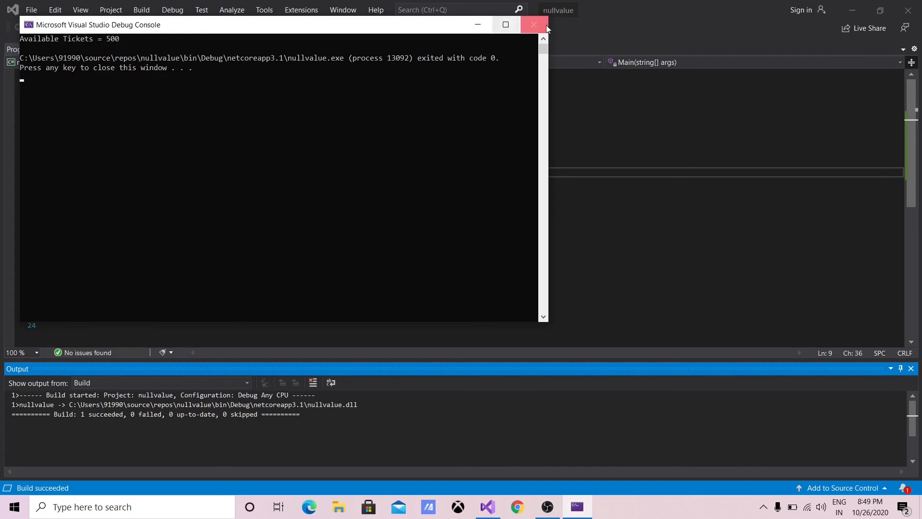
Close the debug console showing 'Available Tickets = 500'.
click(534, 24)
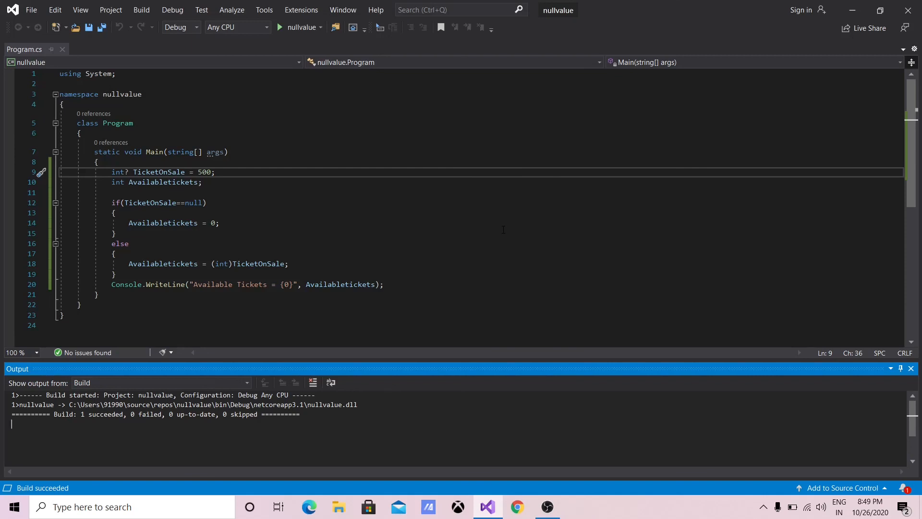
mouse_move(507, 241)
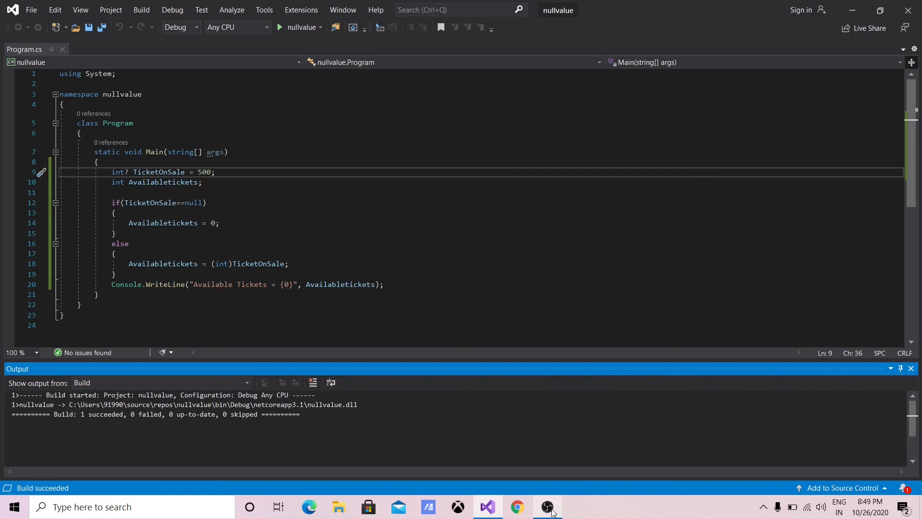
mouse_move(547, 507)
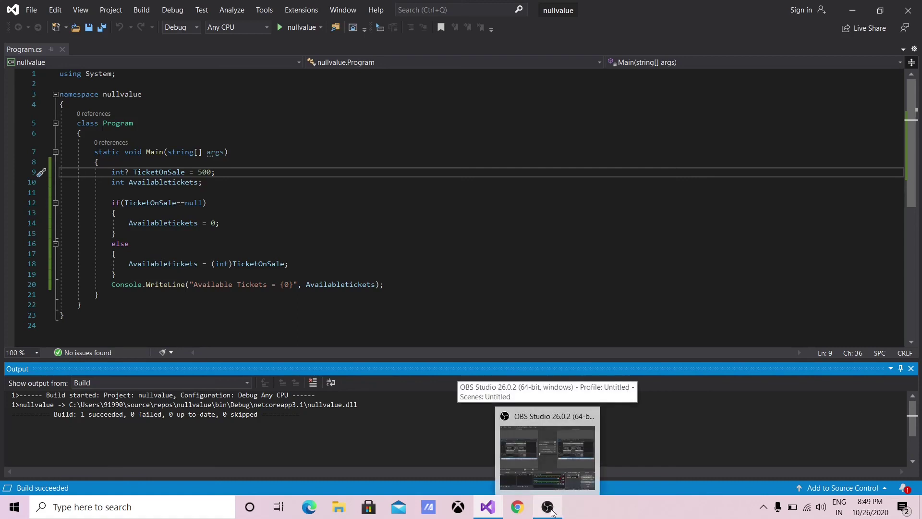
mouse_move(553, 511)
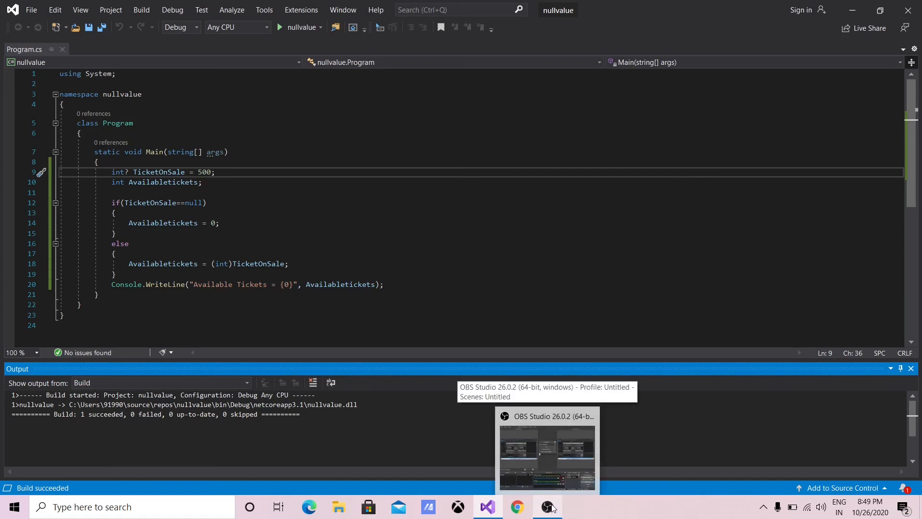